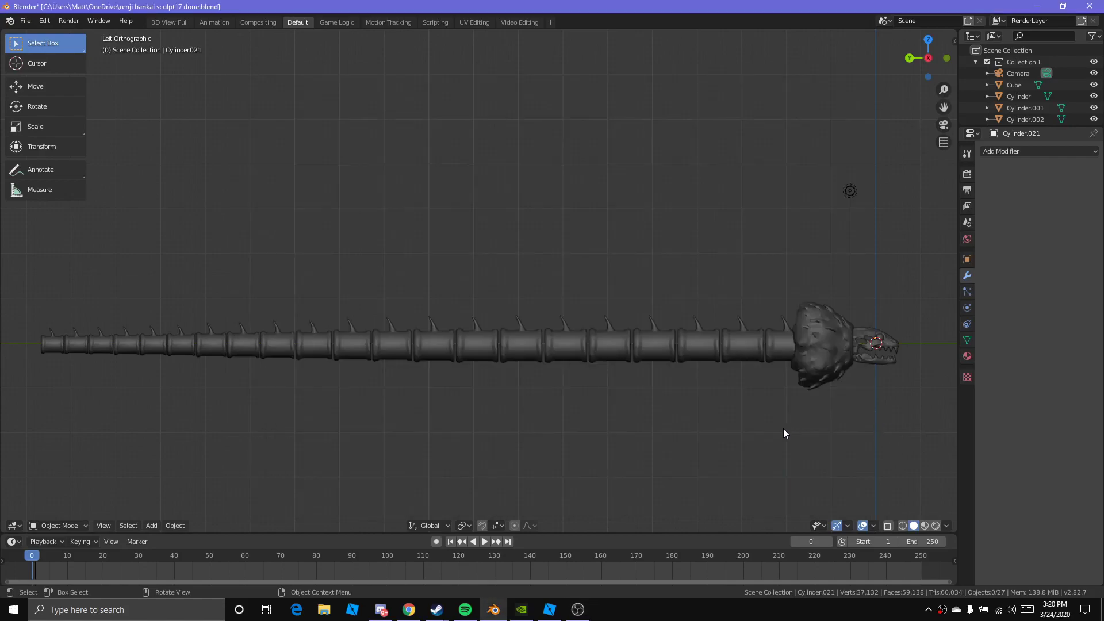
mouse_move(513, 419)
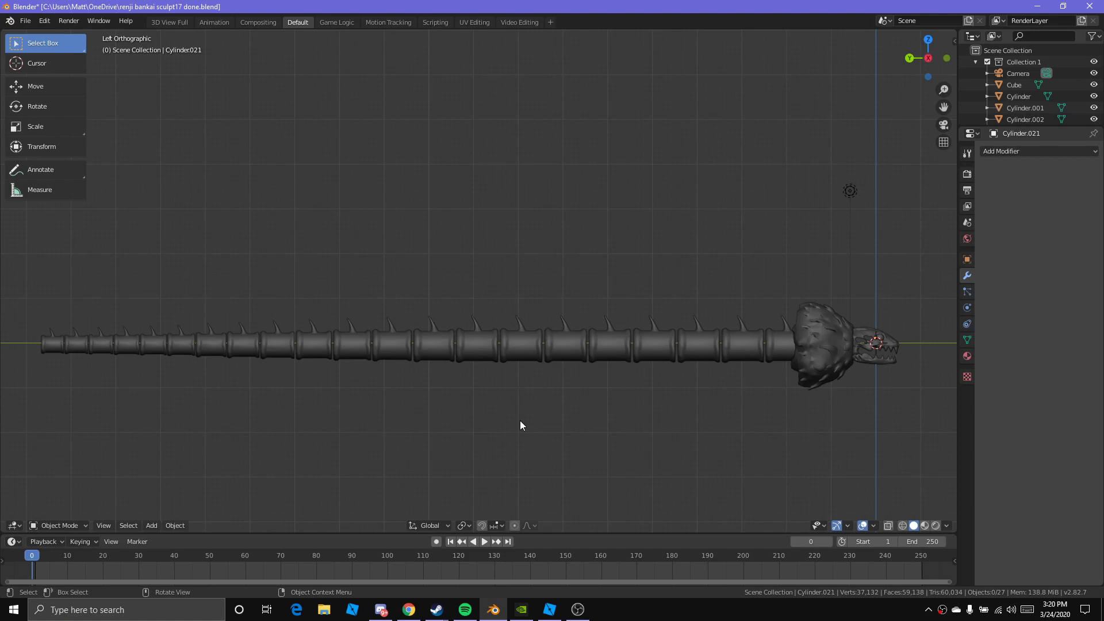
mouse_move(491, 413)
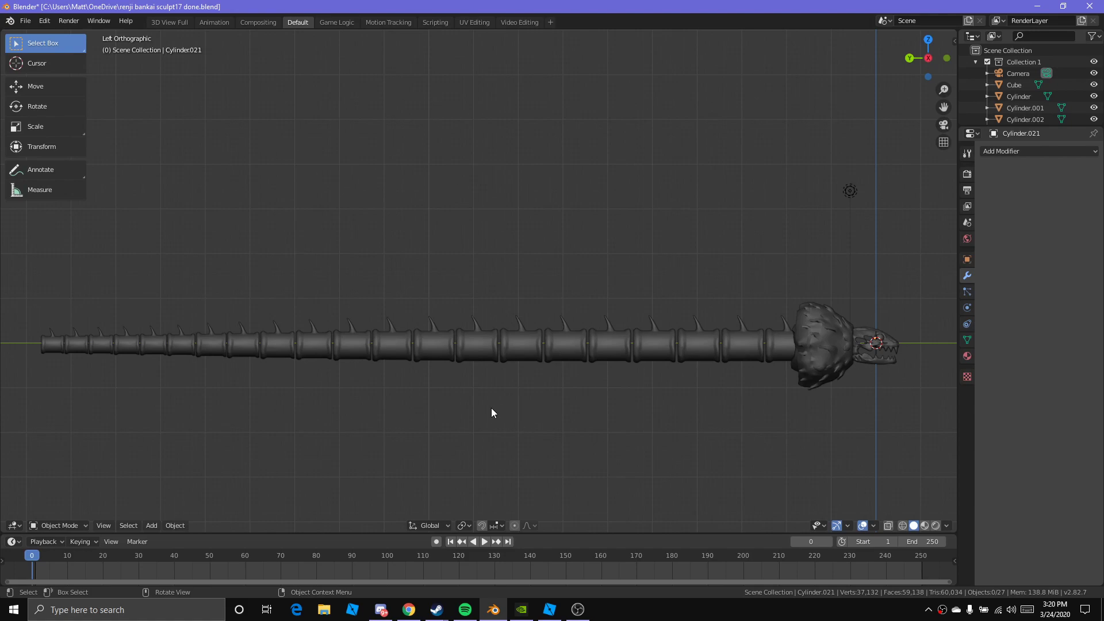
mouse_move(563, 371)
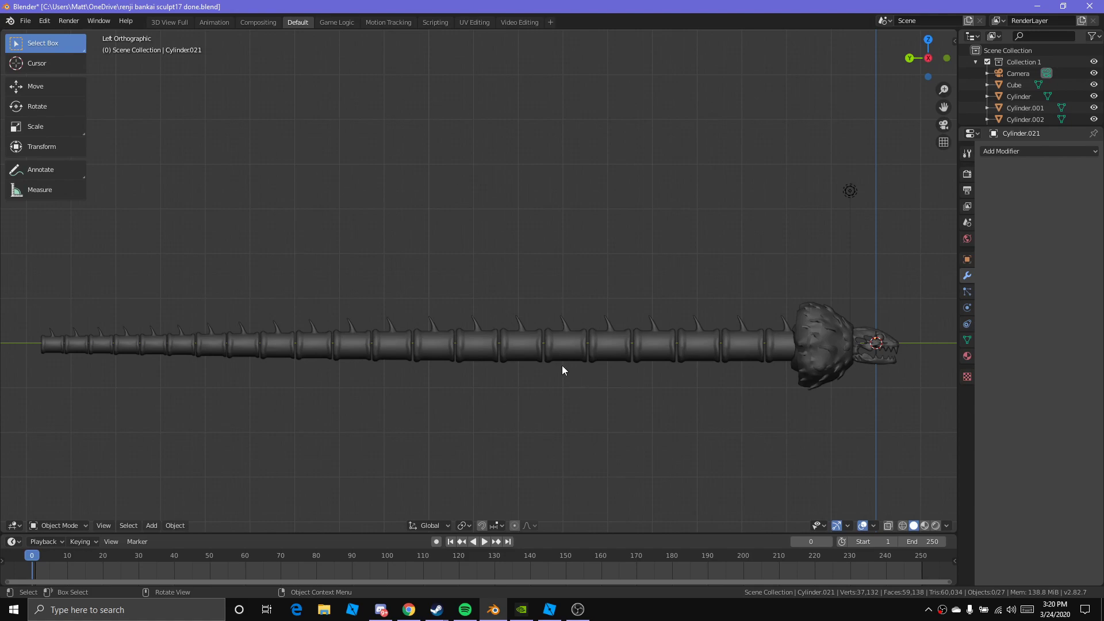
mouse_move(59, 353)
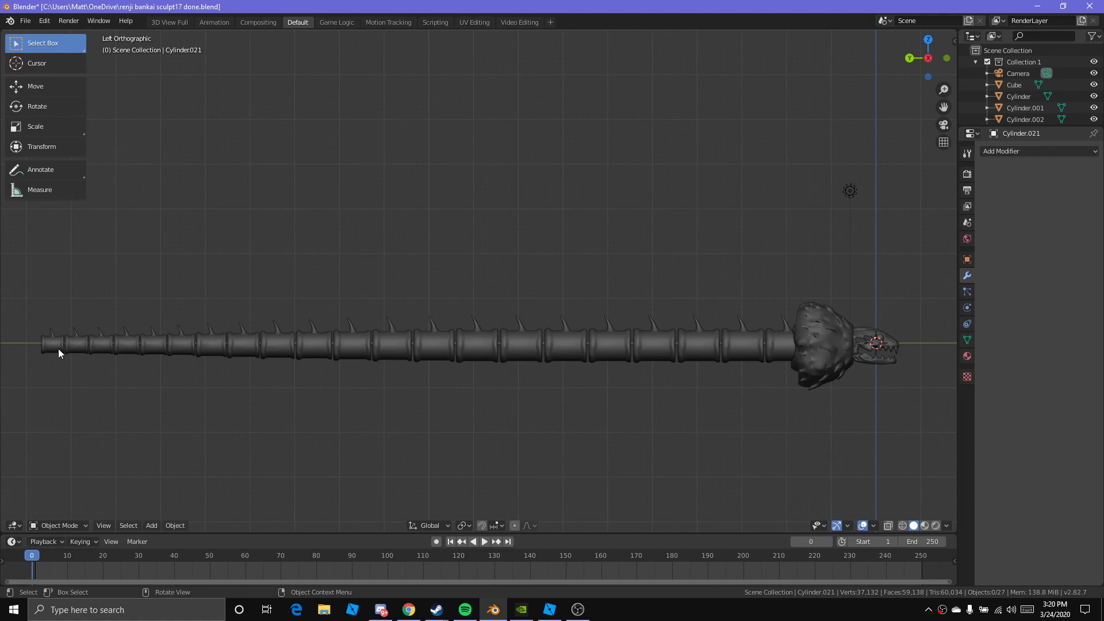
- Inspect individual serpent body segments from tail to head, briefly entering mesh edit mode
left_click(180, 341)
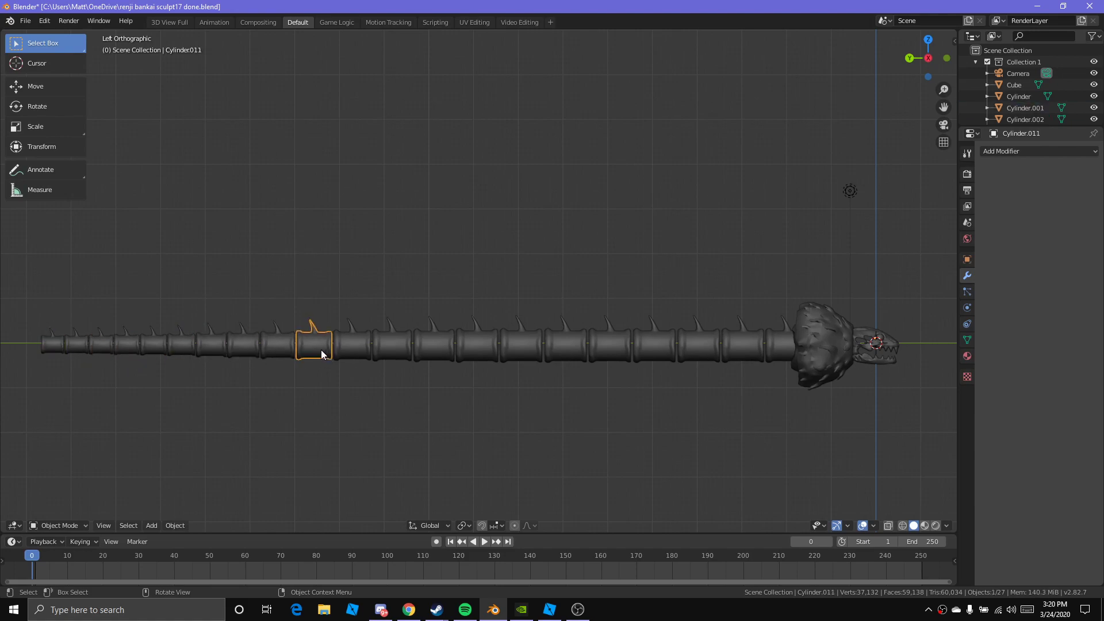
left_click(434, 341)
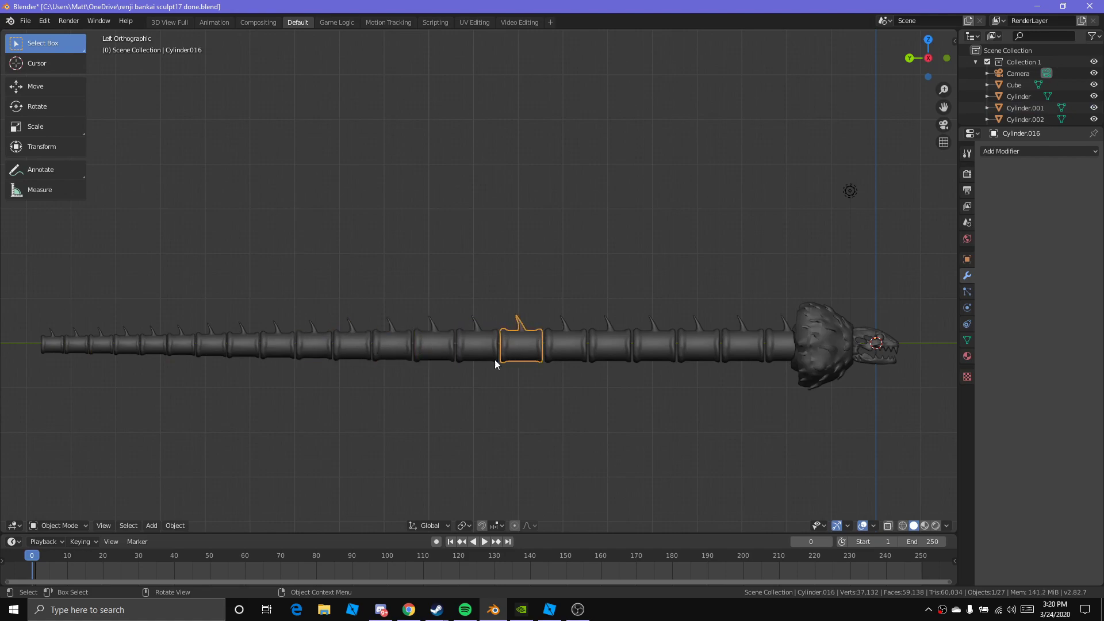
left_click(610, 344)
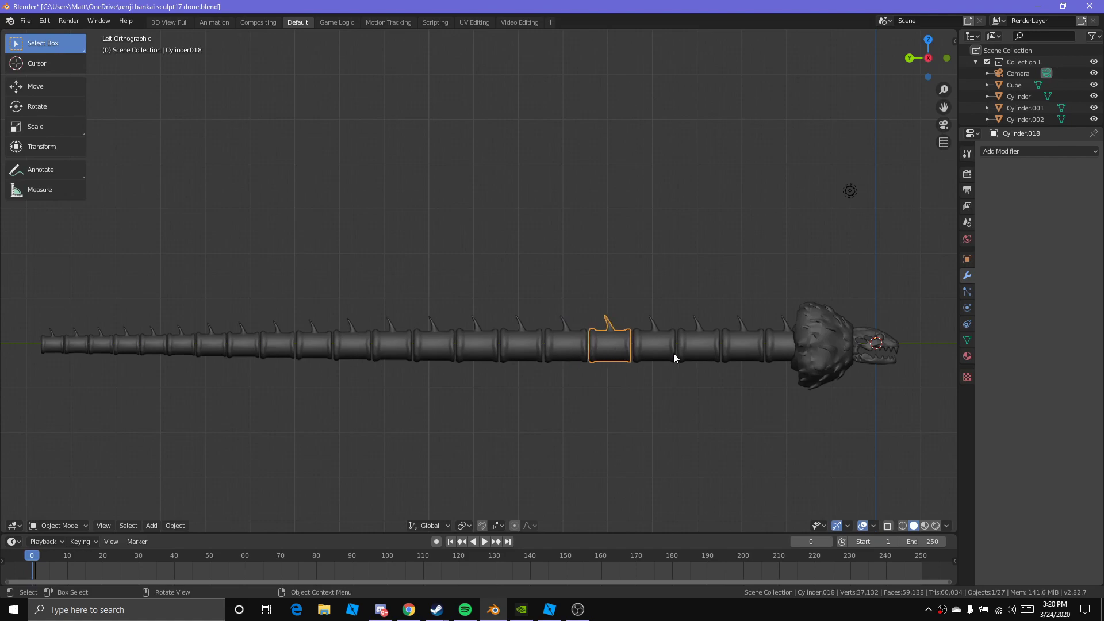
left_click(699, 351)
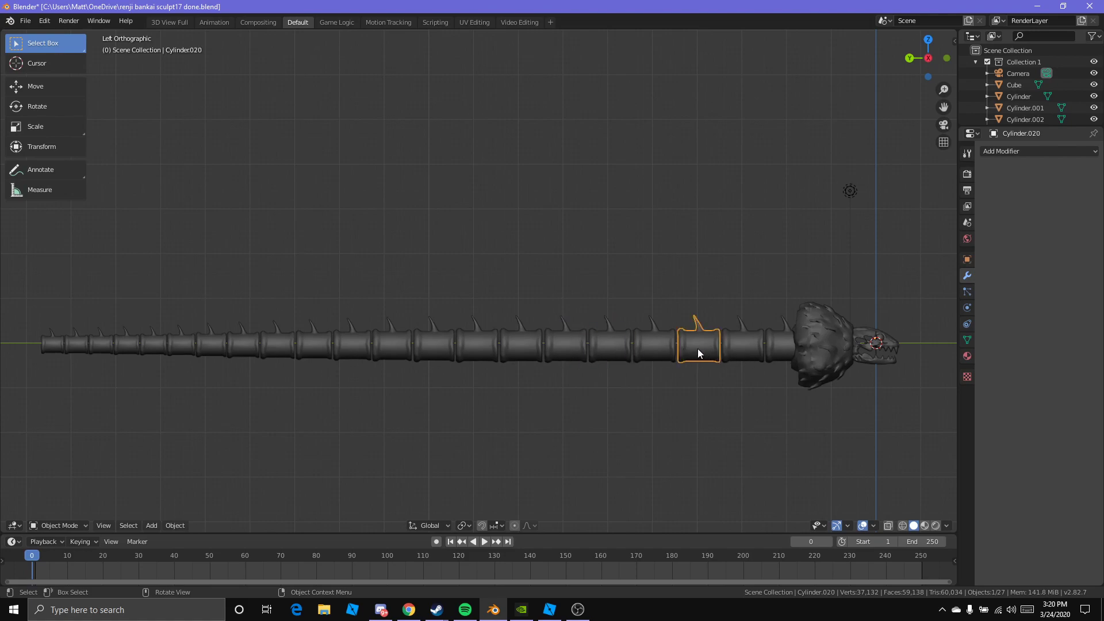
mouse_move(707, 369)
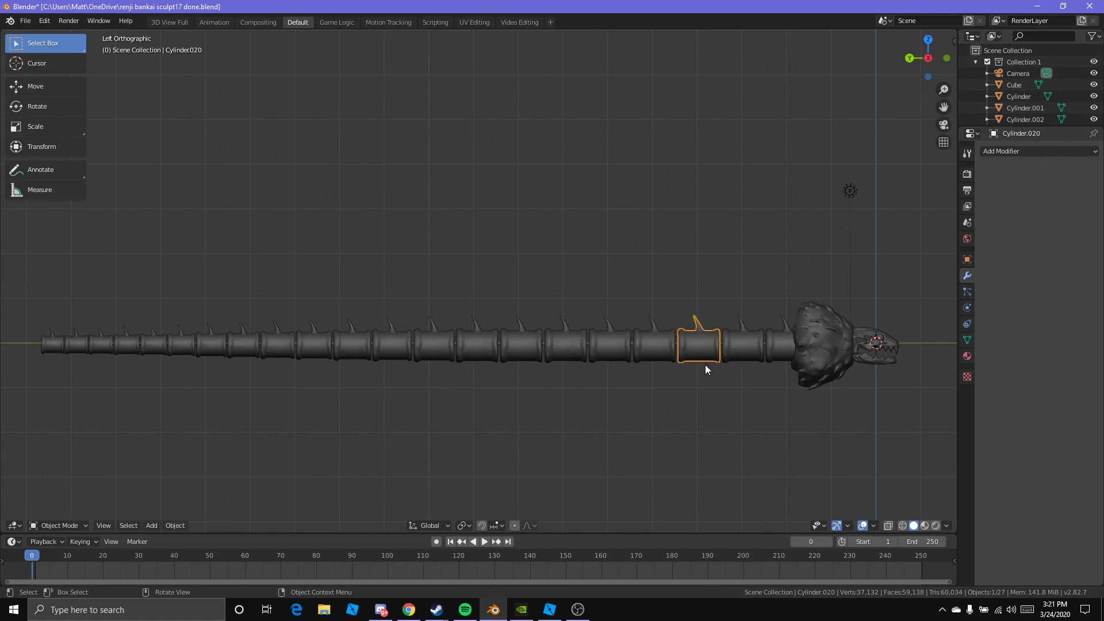
key("Tab")
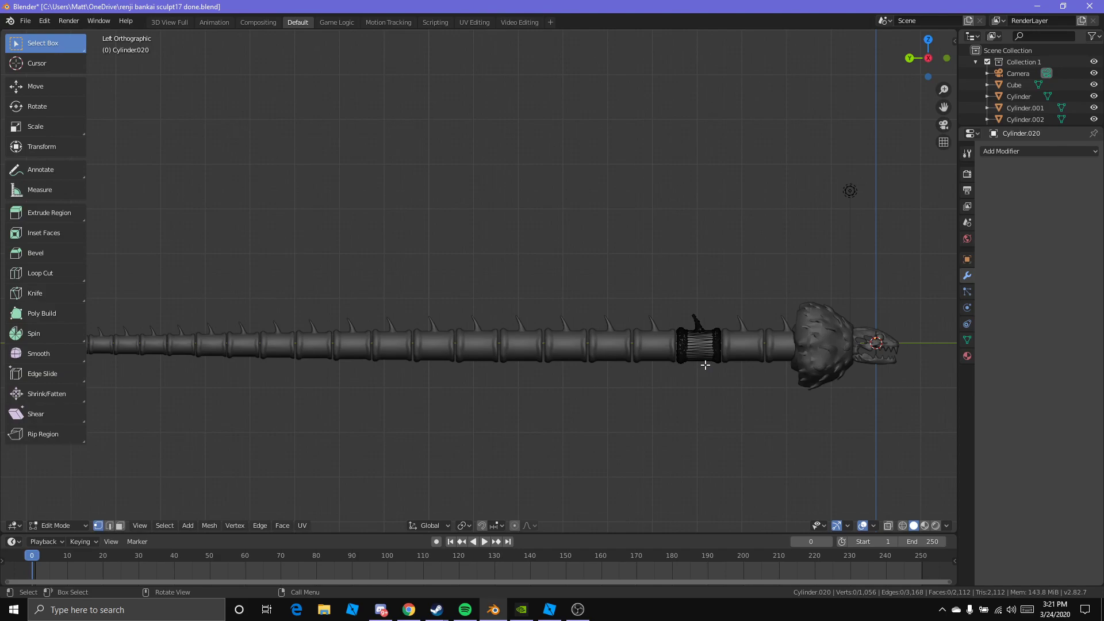
key("Tab")
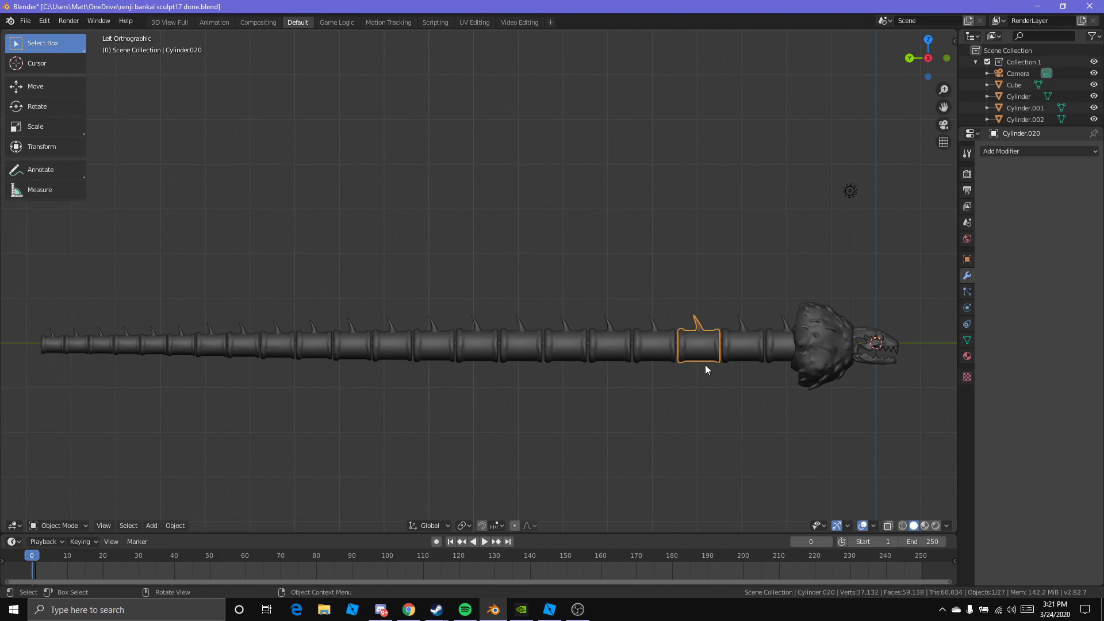
mouse_move(817, 215)
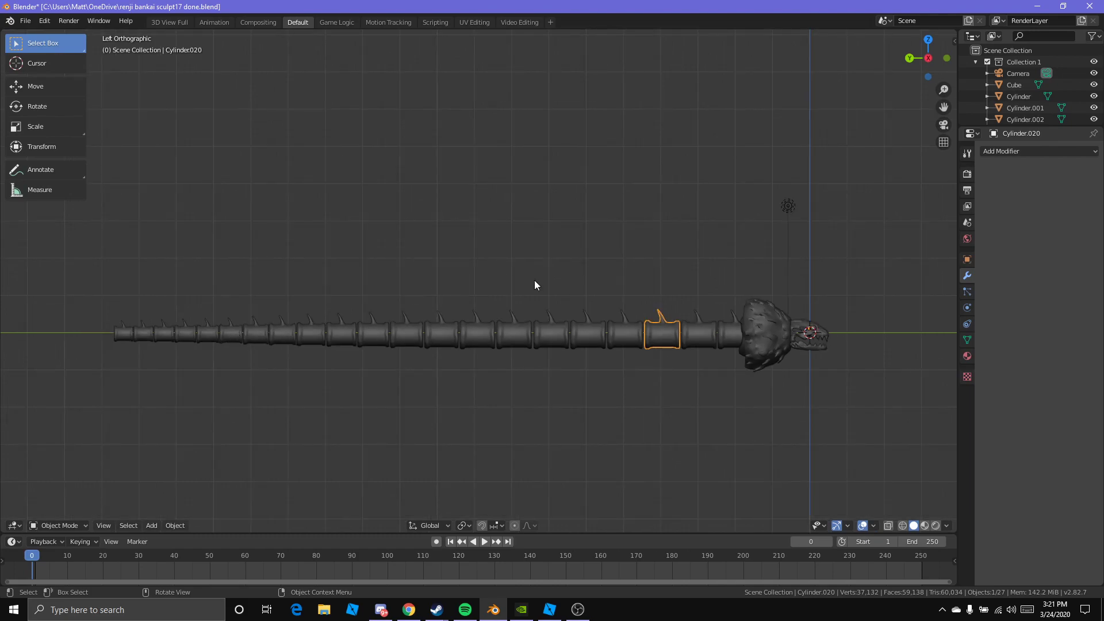
mouse_move(369, 327)
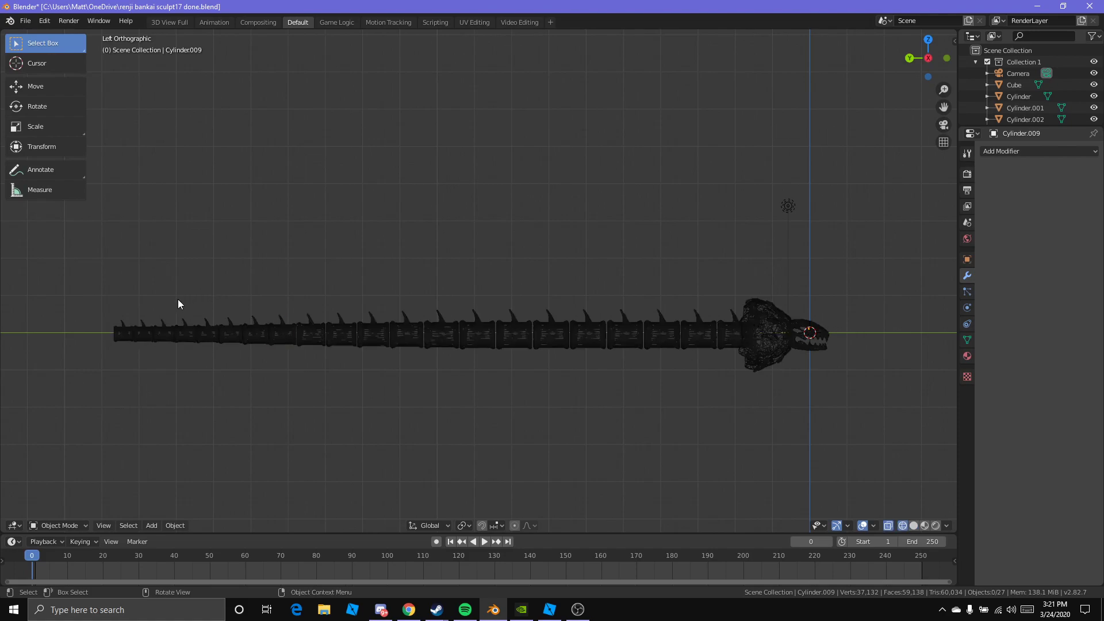
- Select all serpent objects at once and return to the side view, ready to apply transforms
left_click_drag(179, 303, 910, 532)
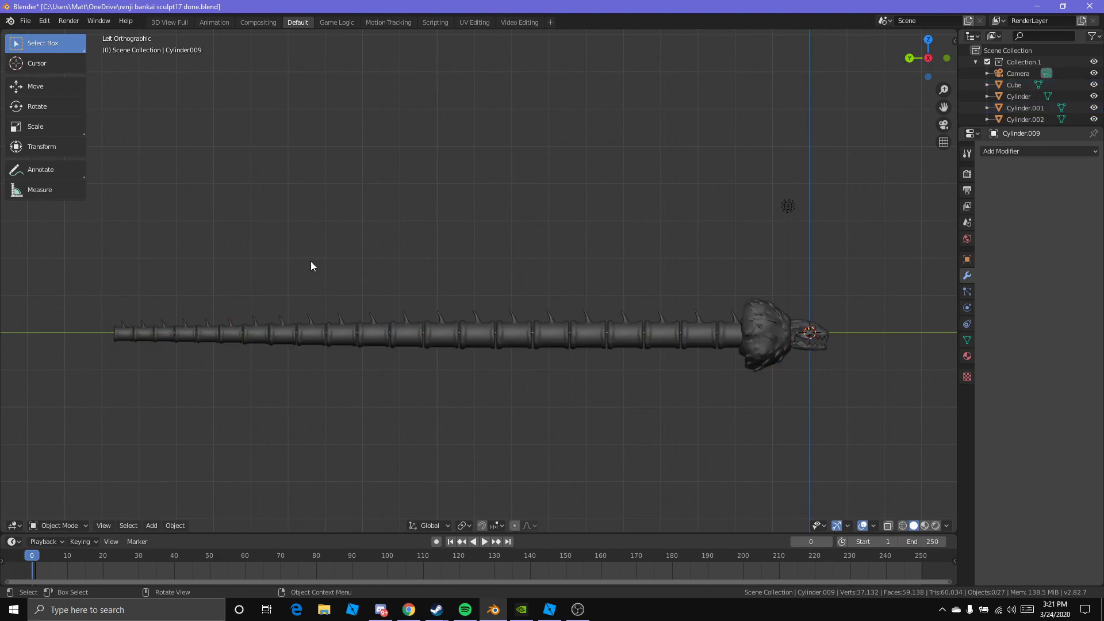
key("a")
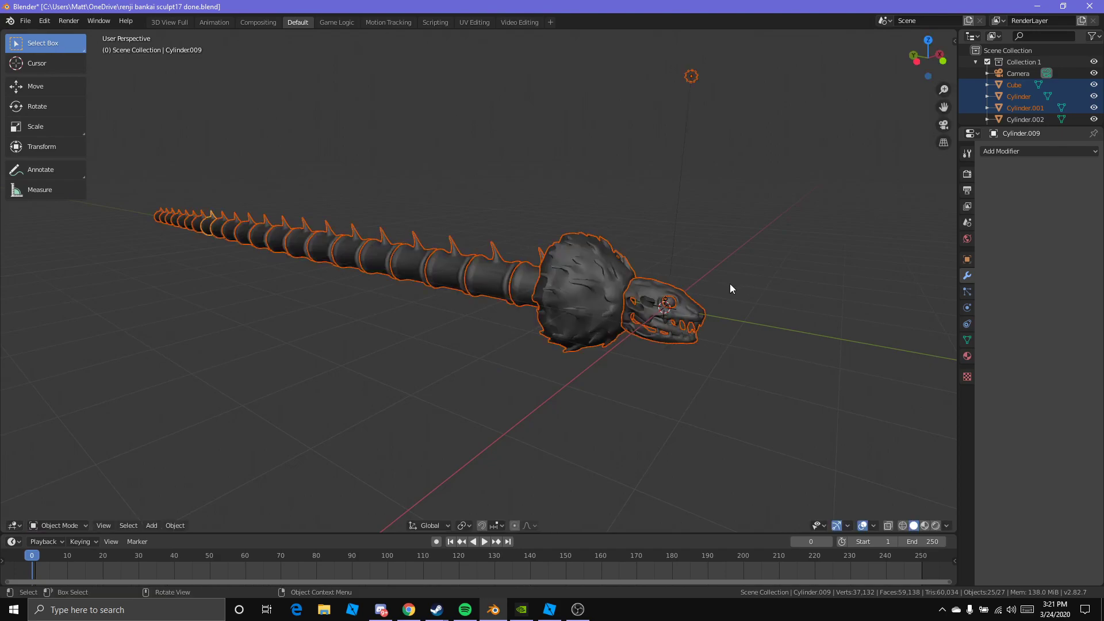
key("1")
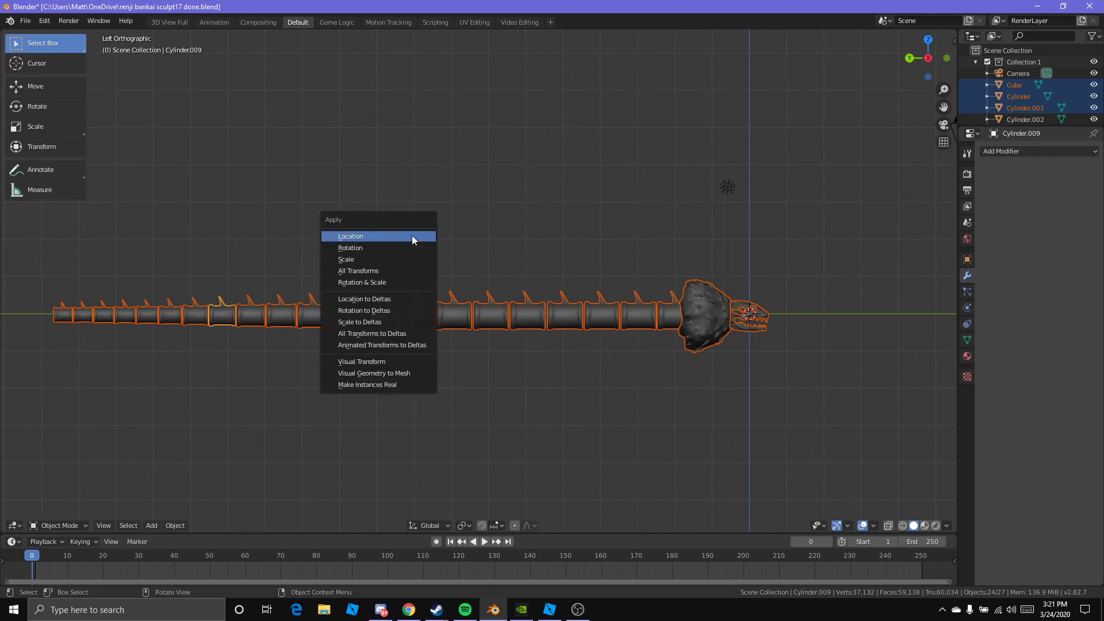
- Apply location, rotation and scale to all selected serpent parts, then go to the File menu
left_click(350, 235)
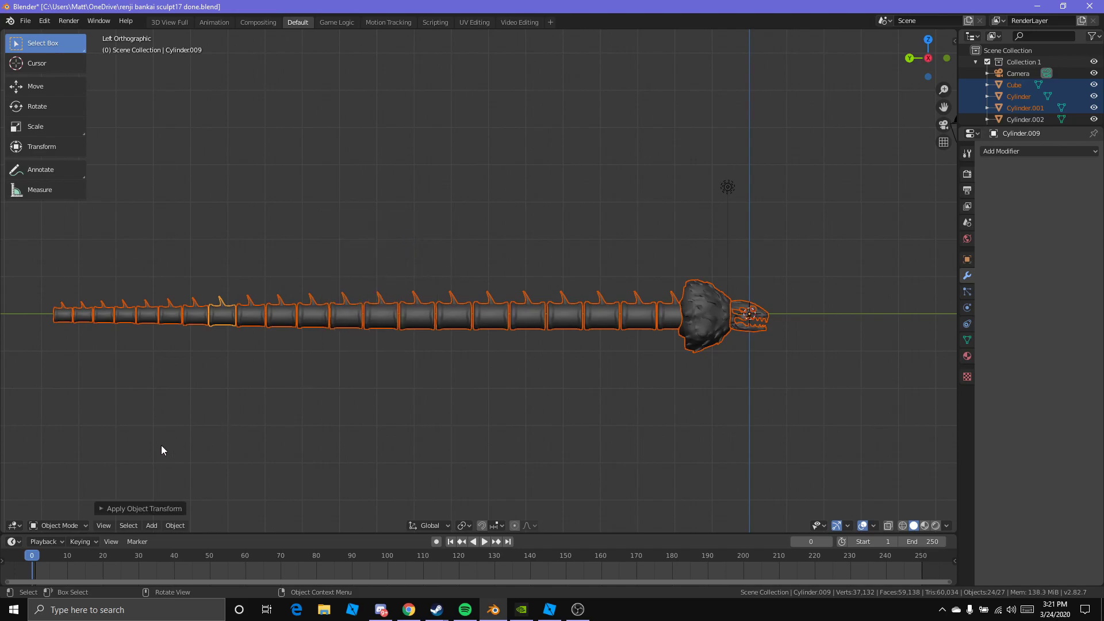
mouse_move(105, 512)
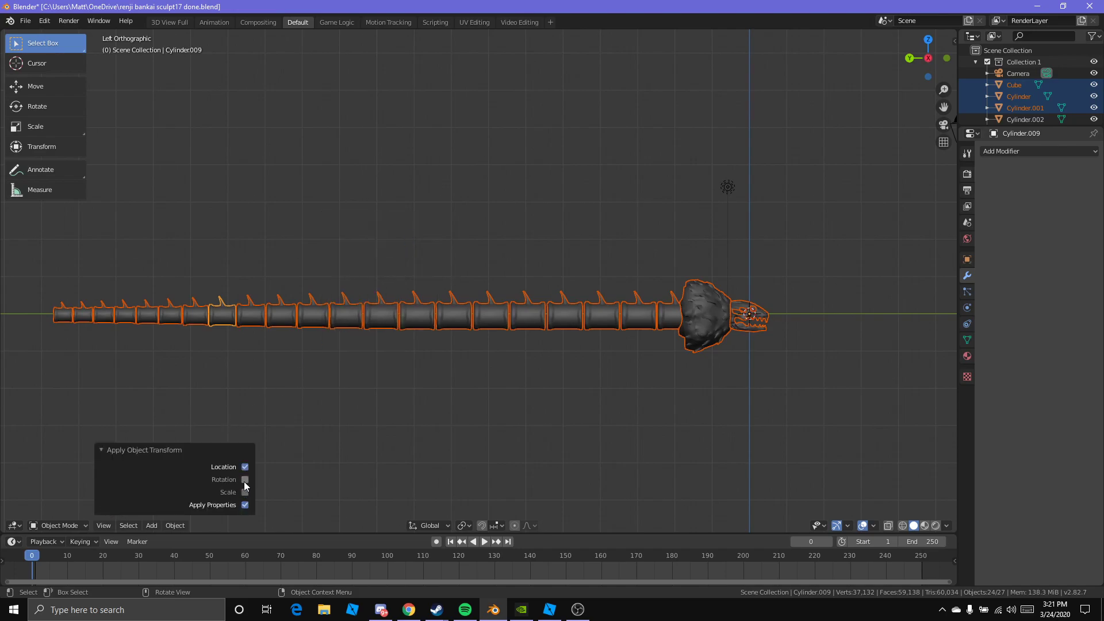
left_click(245, 480)
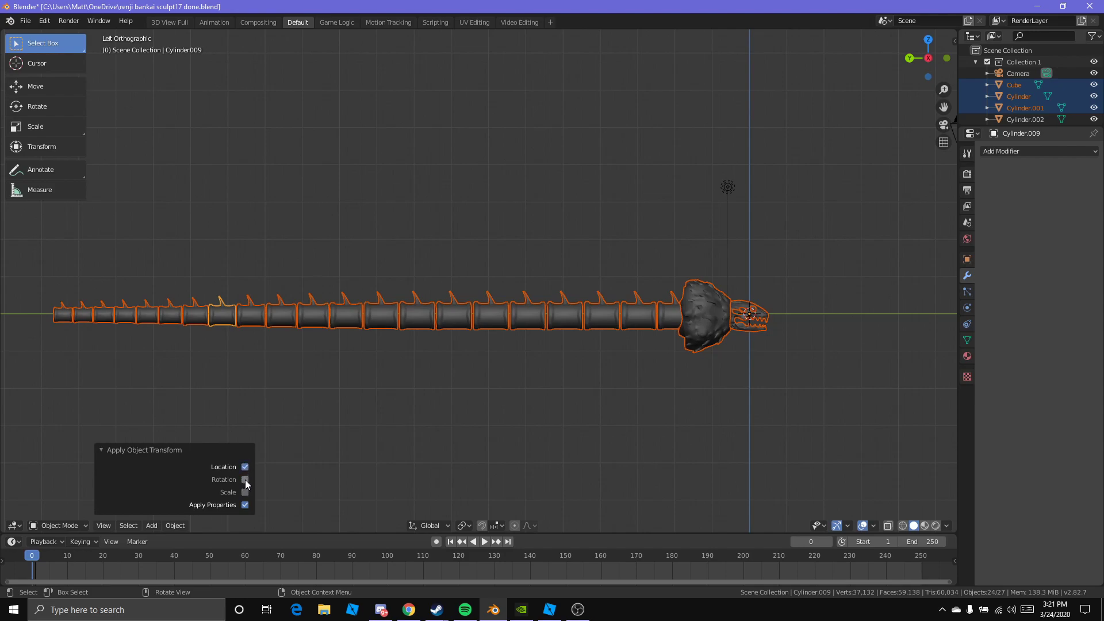
left_click(245, 480)
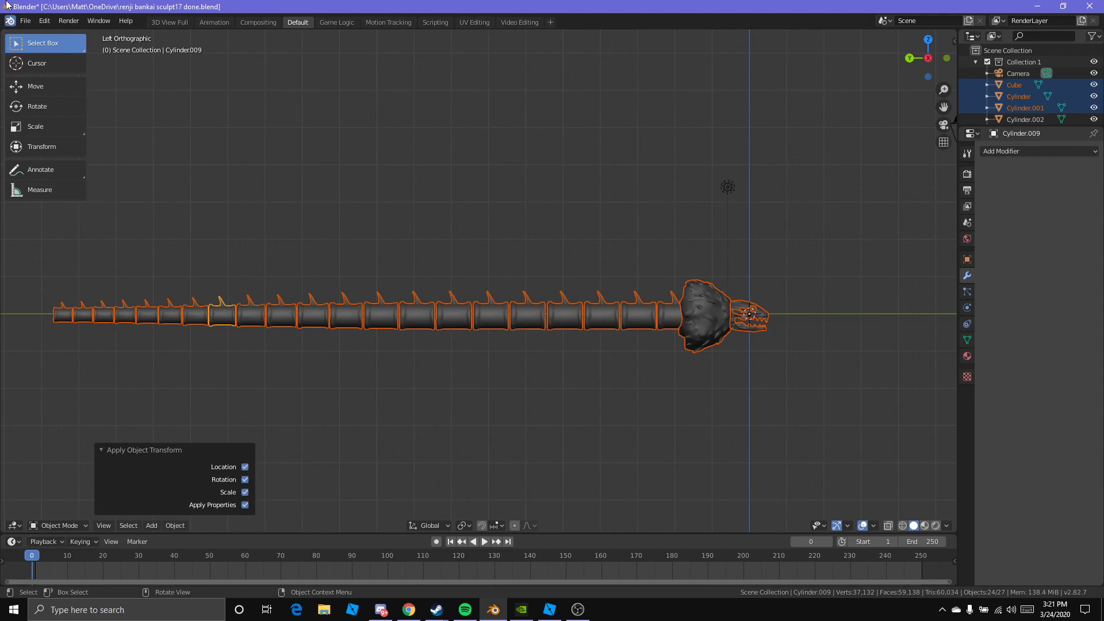
left_click(24, 21)
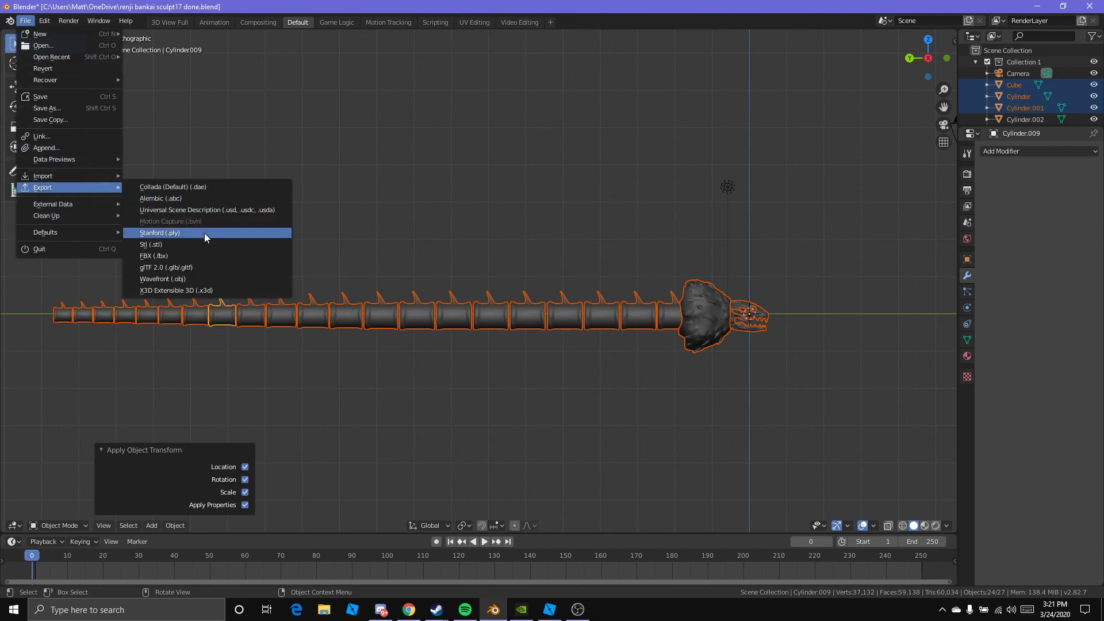
- Start an FBX export and name the file 'VIDEO TEST' in OneDrive
left_click(152, 256)
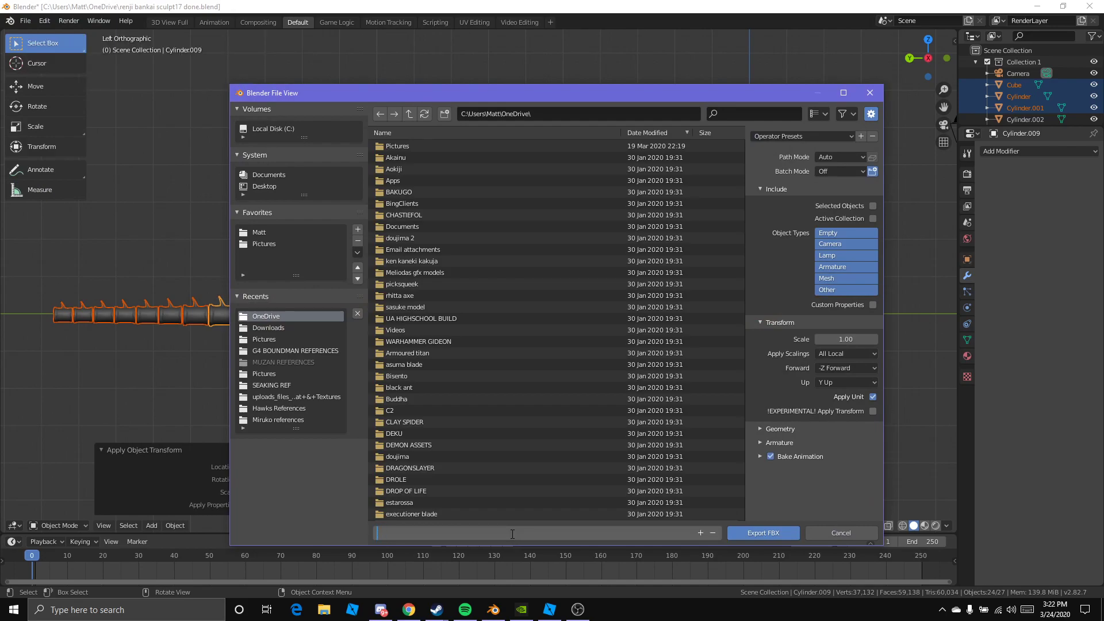
type("VIDEO")
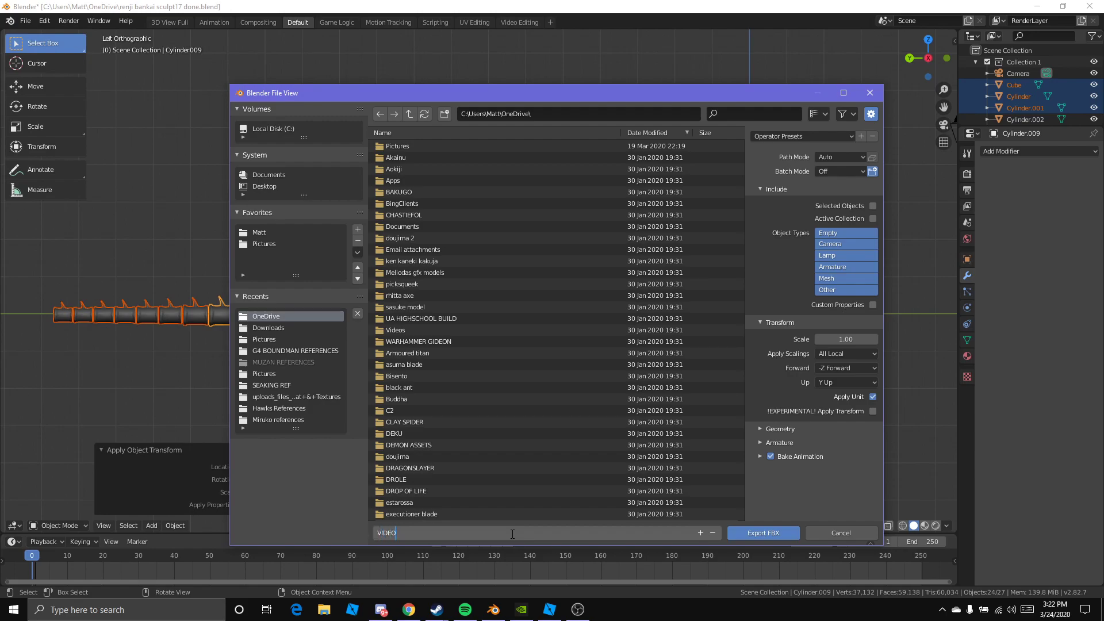
type("TEST")
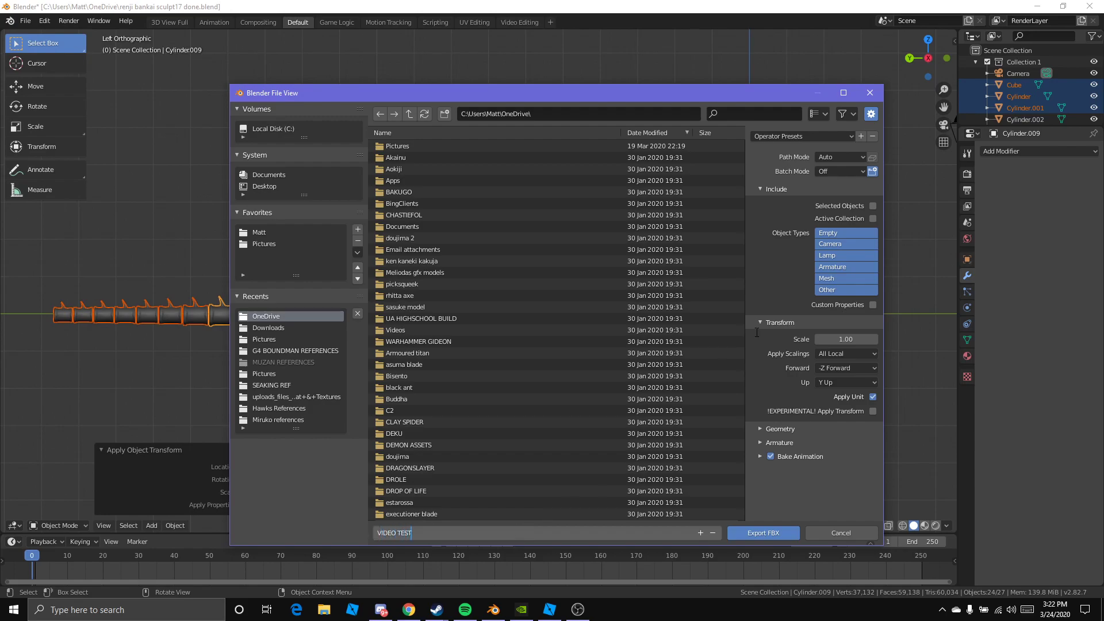
left_click(407, 353)
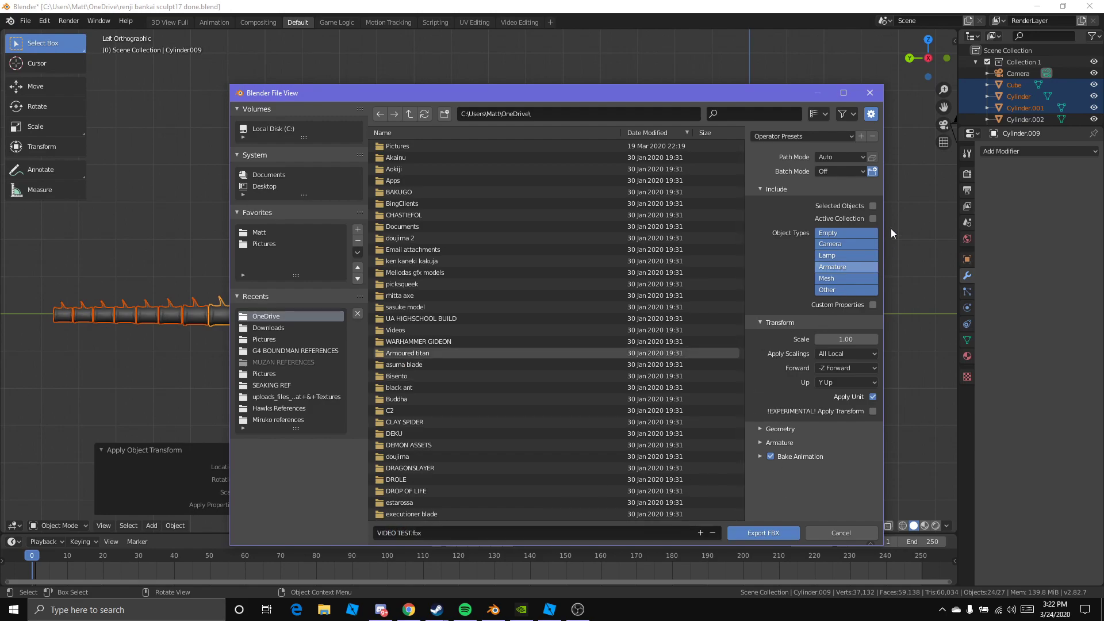
- Limit the export to selected objects, check the scale setting, and export VIDEO TEST.fbx
left_click(871, 205)
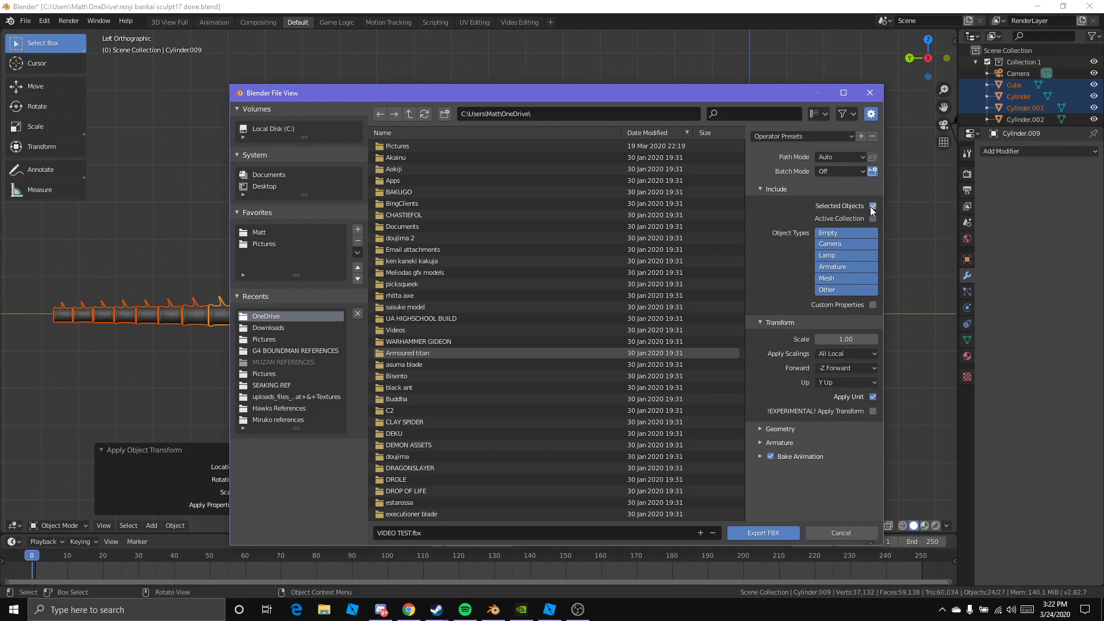
left_click(871, 205)
type("0.01")
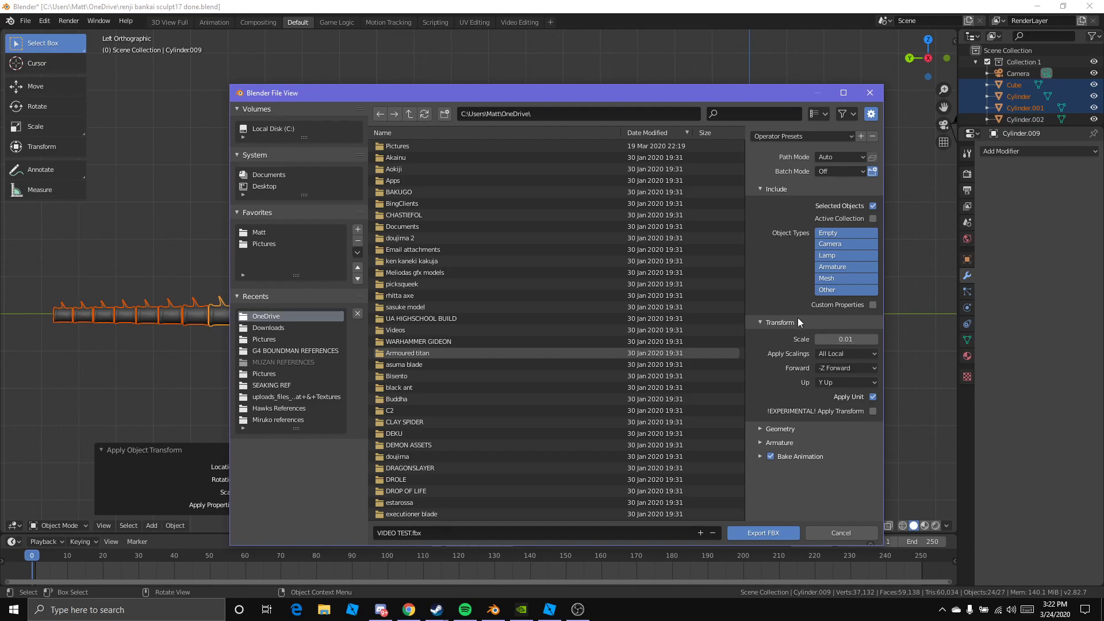
left_click(845, 338)
type("1")
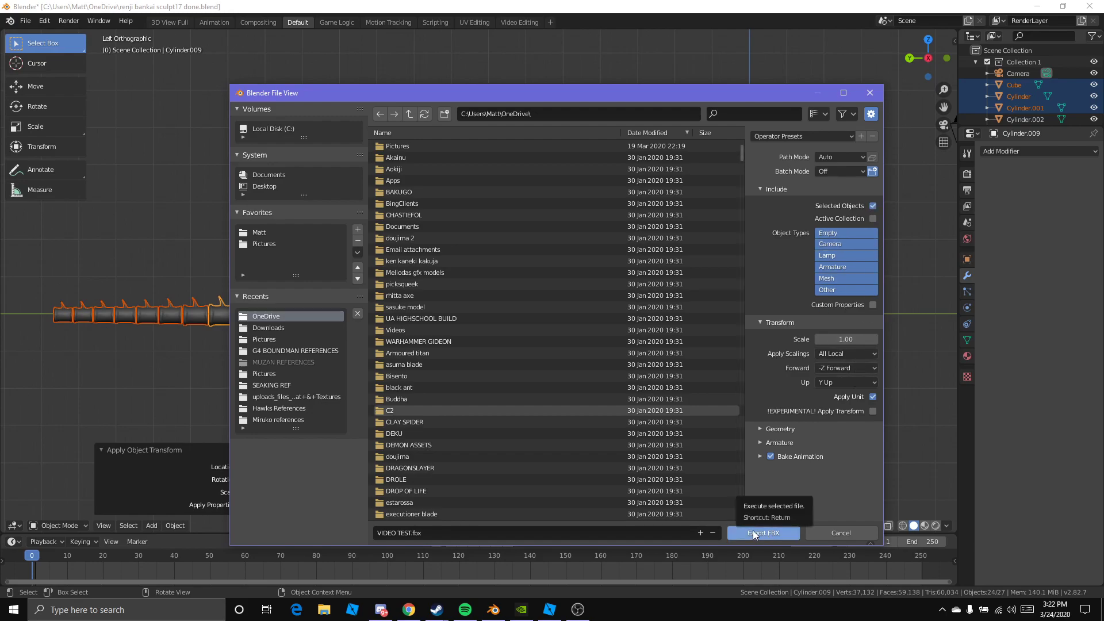
left_click(764, 533)
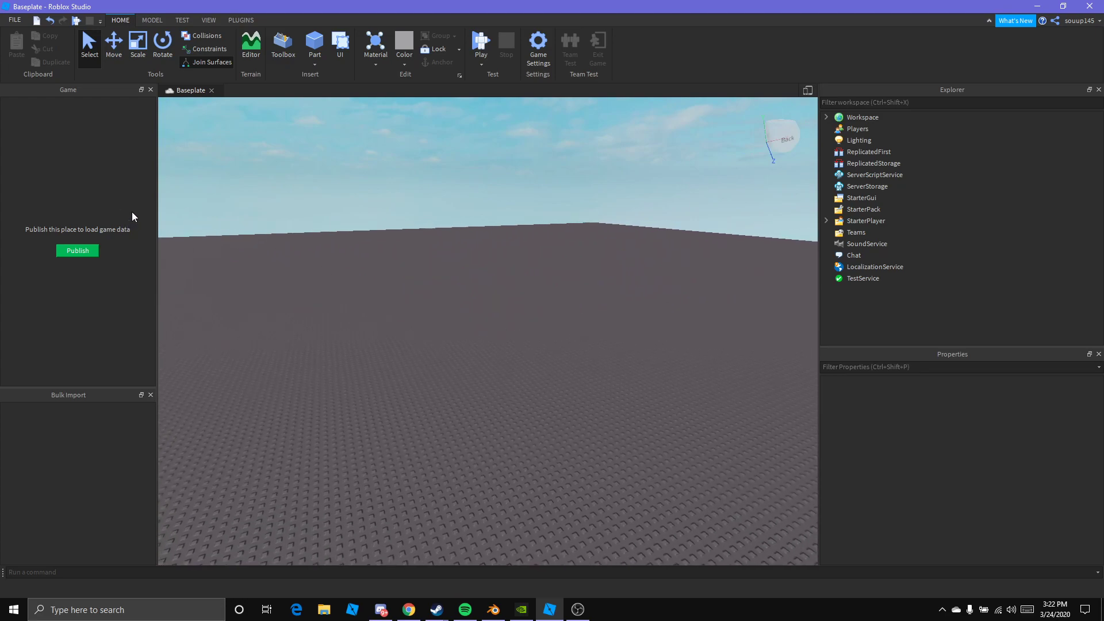
mouse_move(295, 211)
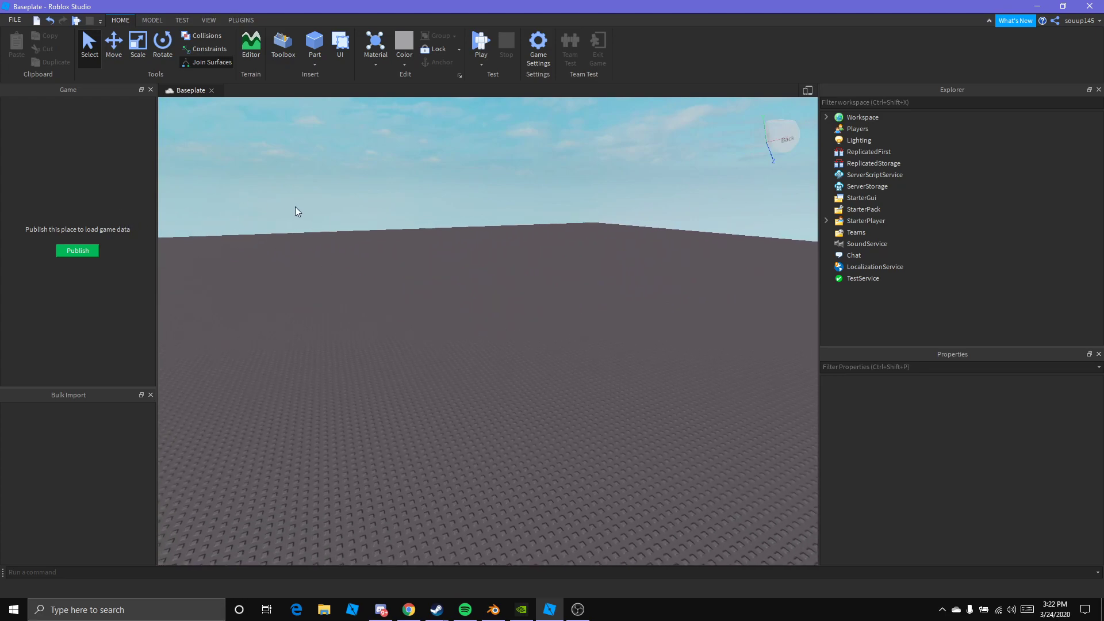
mouse_move(78, 255)
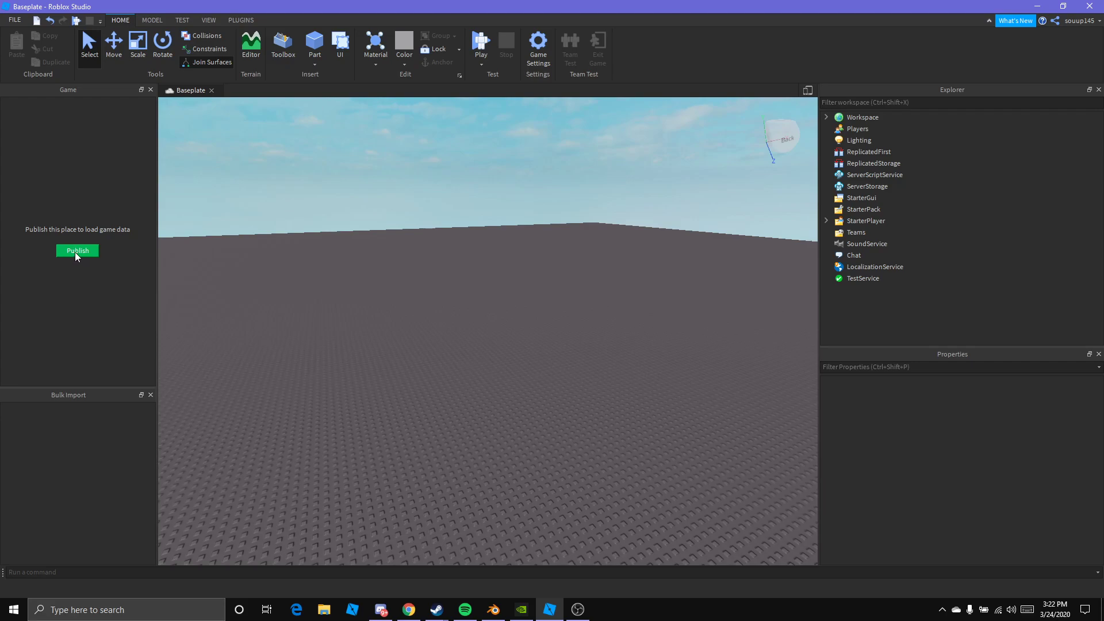
- Publish the Baseplate place as a new game named 'TEST' with description 'A'
left_click(77, 251)
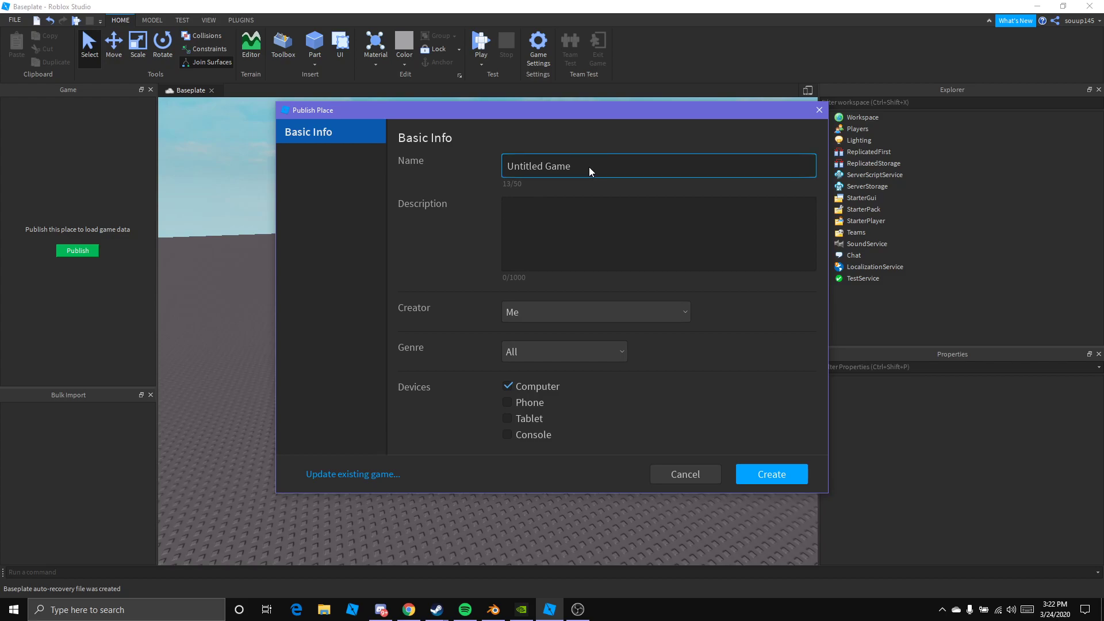
type("TEST")
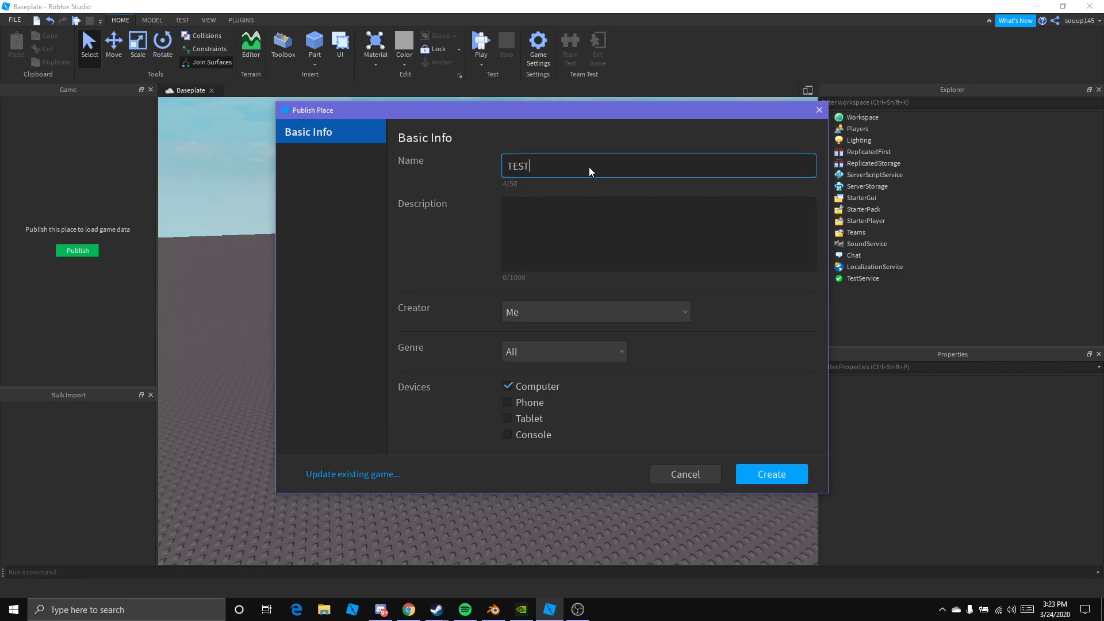
type("A")
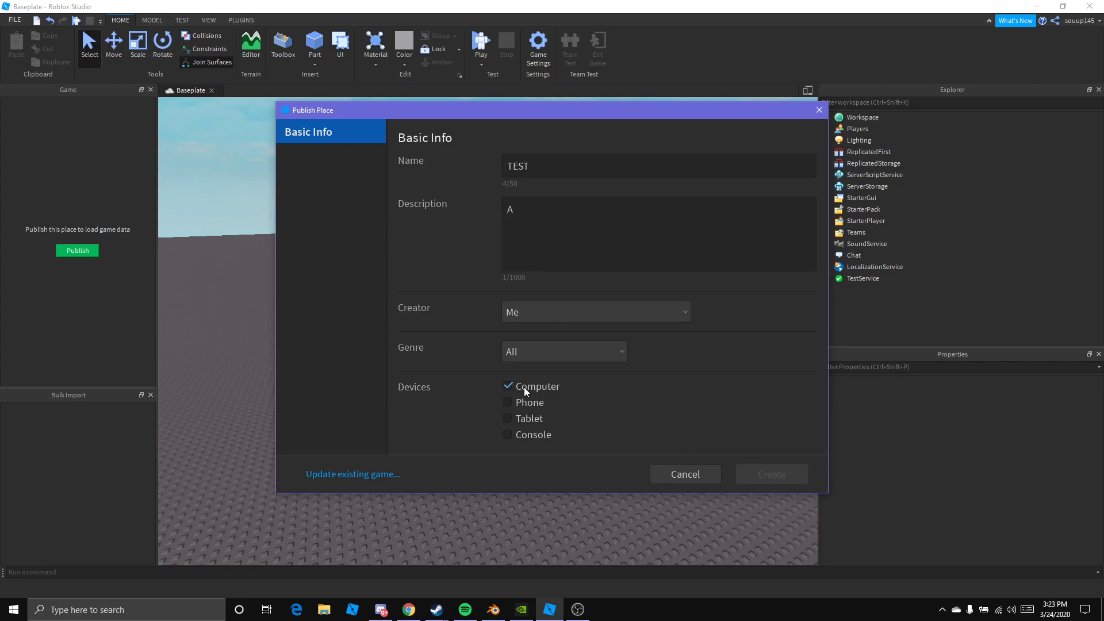
left_click(770, 474)
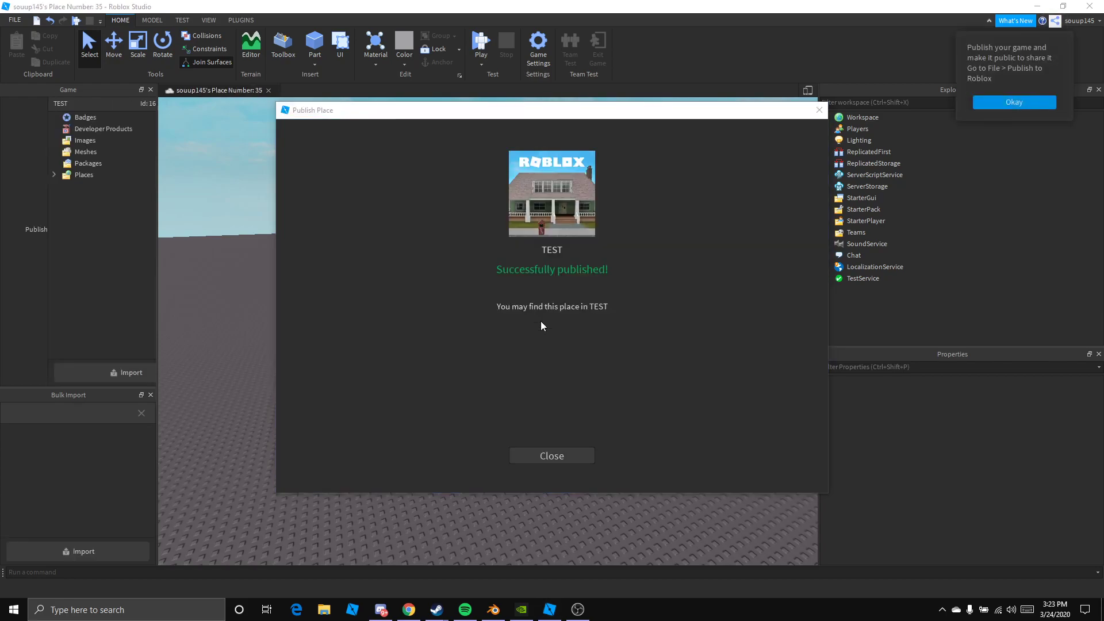
left_click(551, 455)
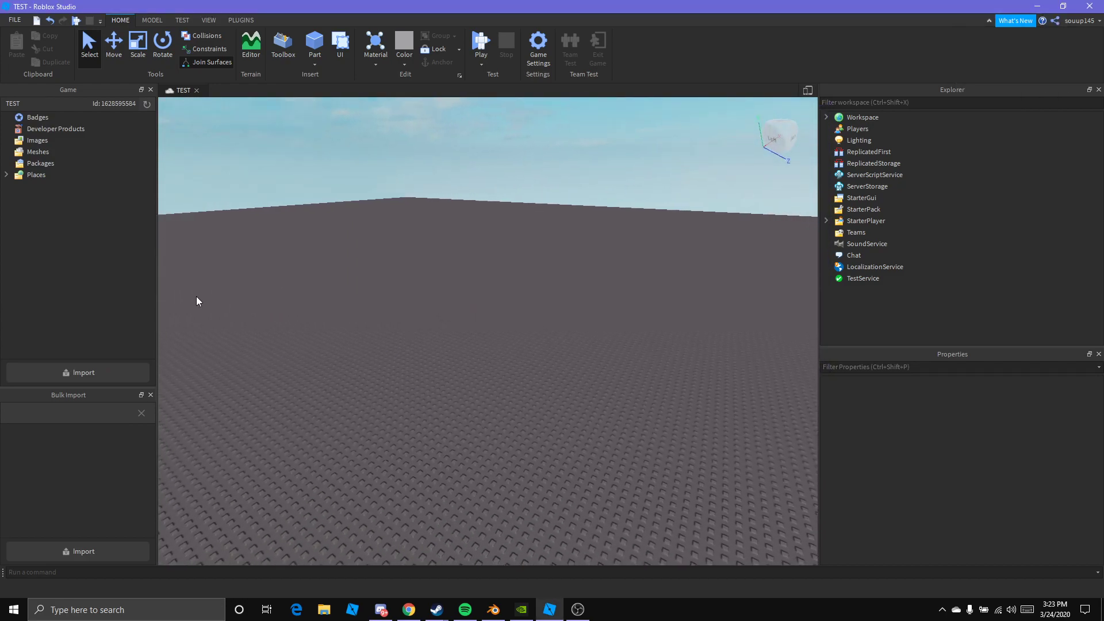
- Choose VIDEO TEST.fbx for import and untick 'Rescale if too large' in Mesh Import Options
left_click(56, 127)
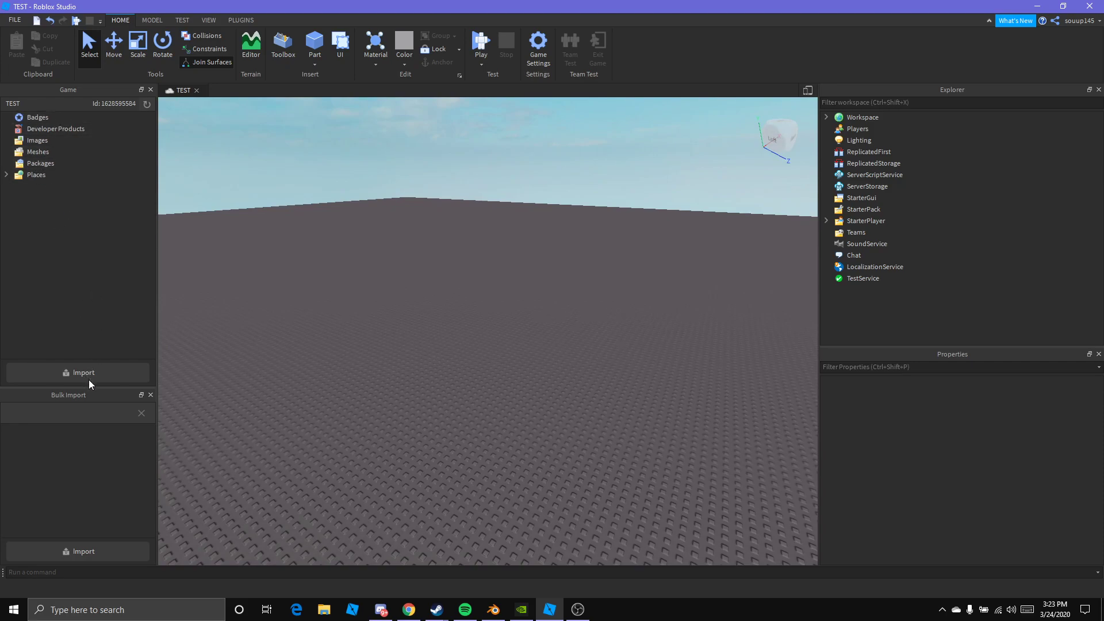
mouse_move(76, 373)
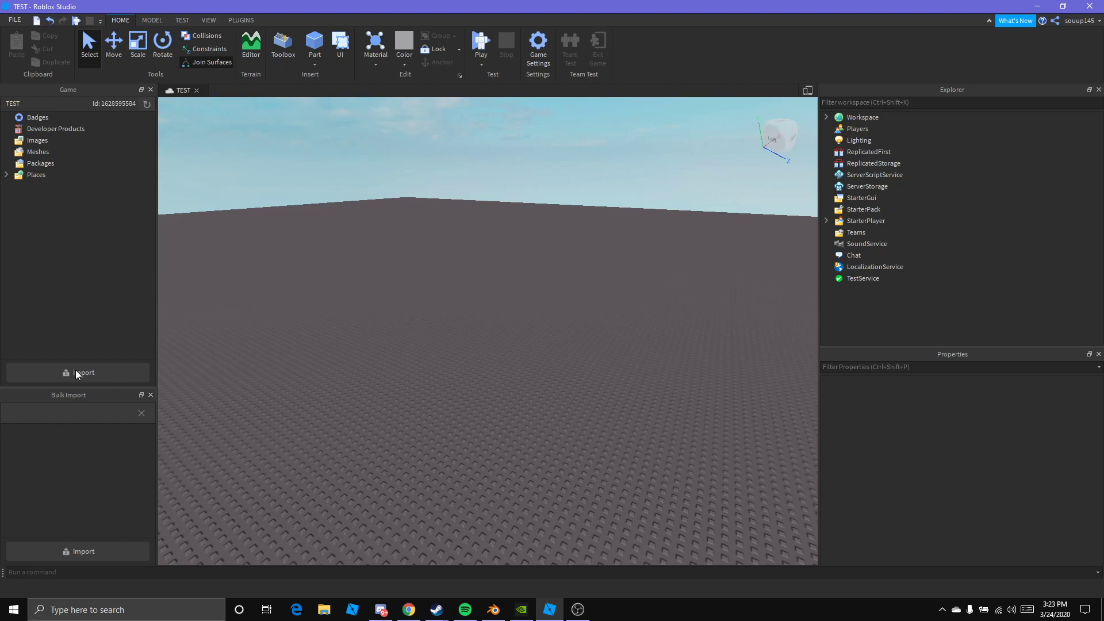
left_click(82, 372)
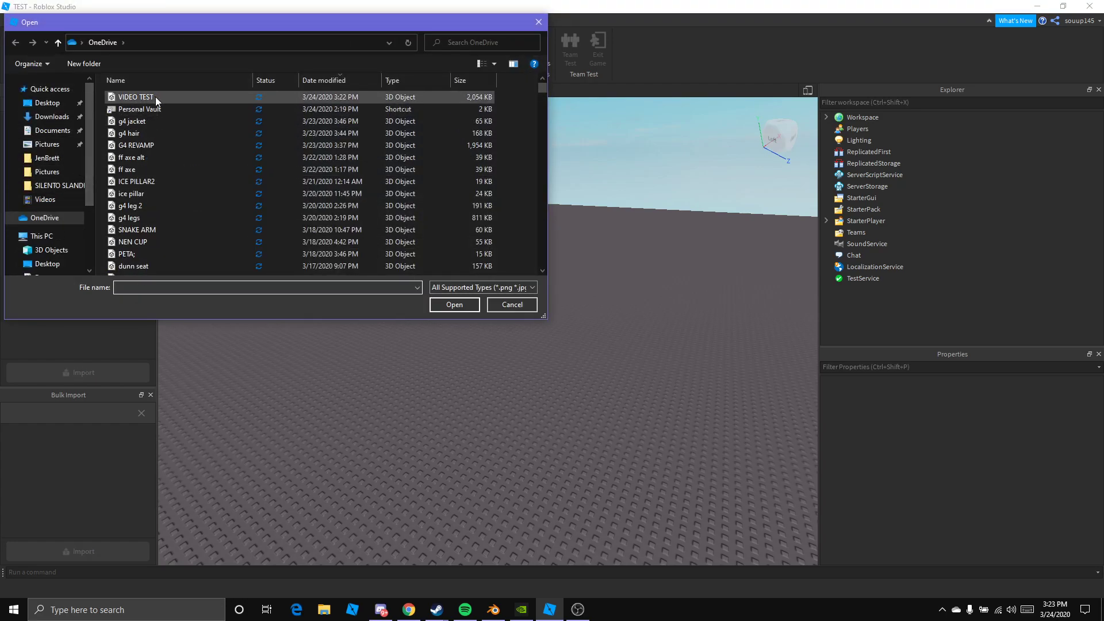
mouse_move(155, 98)
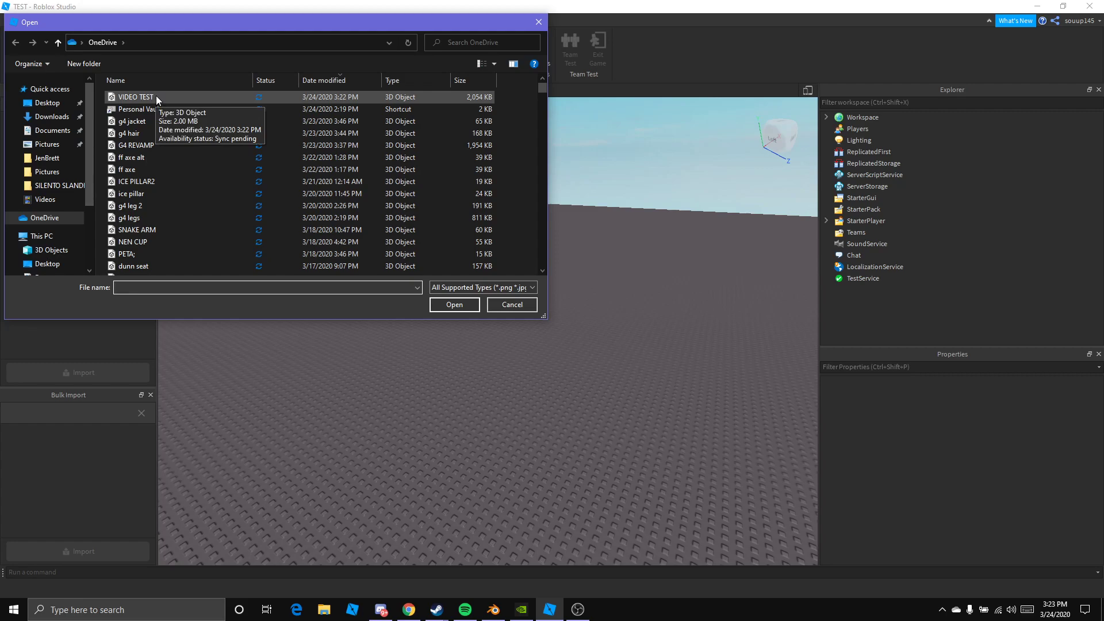
left_click(136, 97)
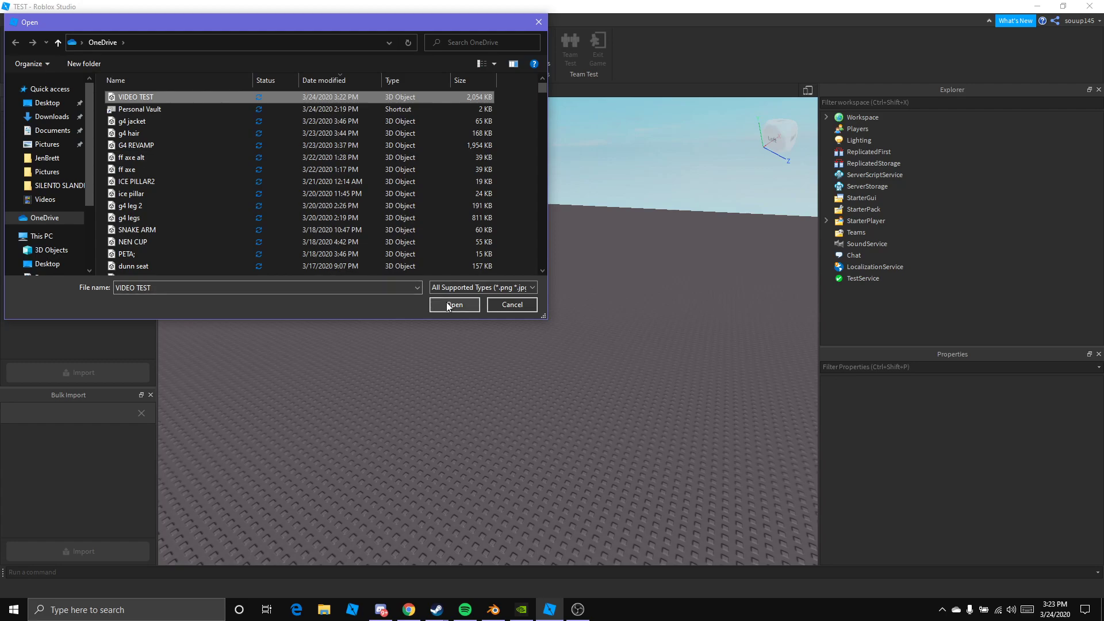
left_click(453, 304)
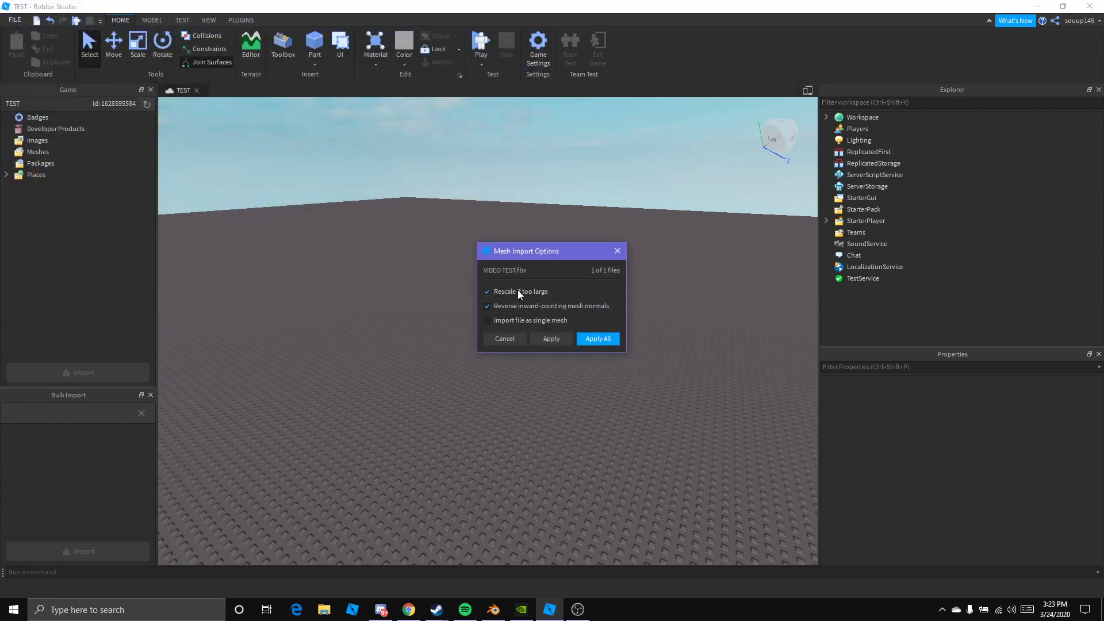
left_click(486, 291)
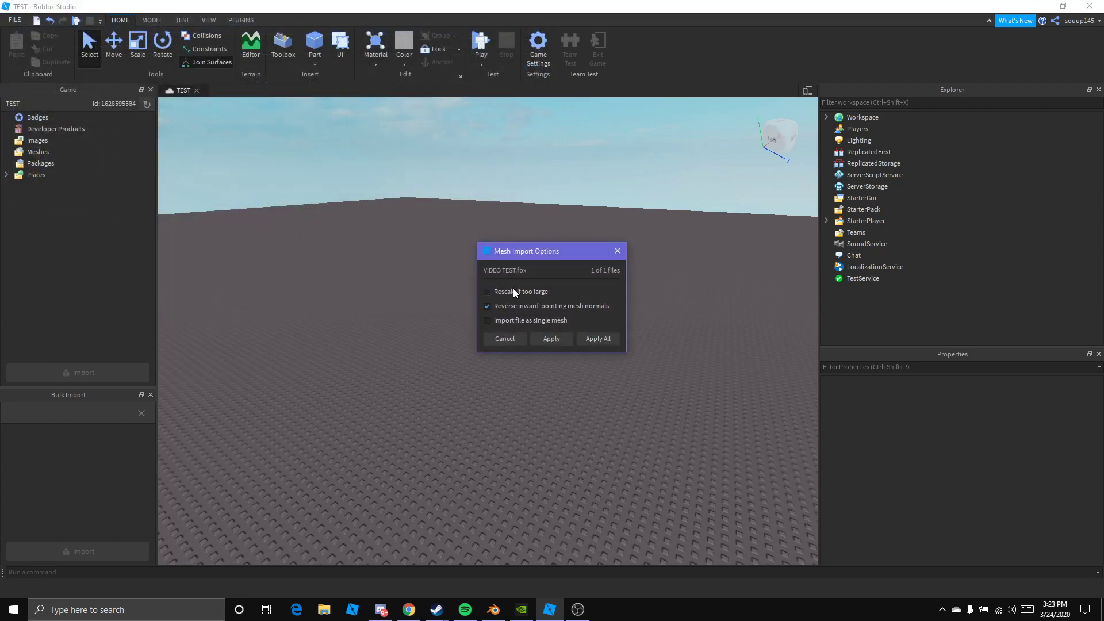
mouse_move(475, 371)
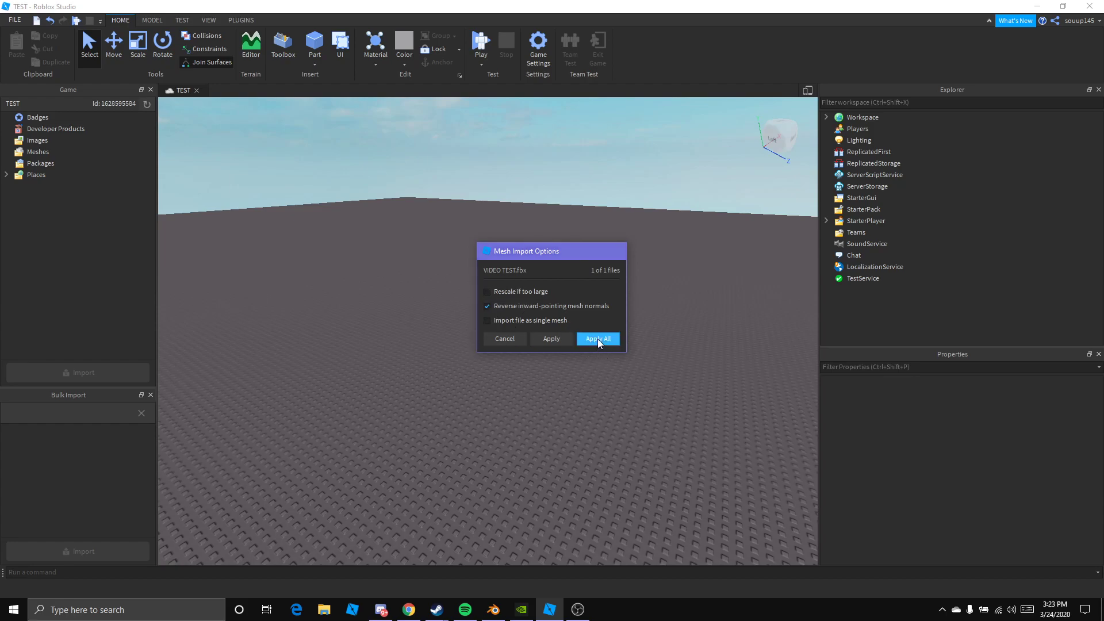
- Run the bulk import, cancel it when it fails, and delete the two partially imported meshes
left_click(598, 338)
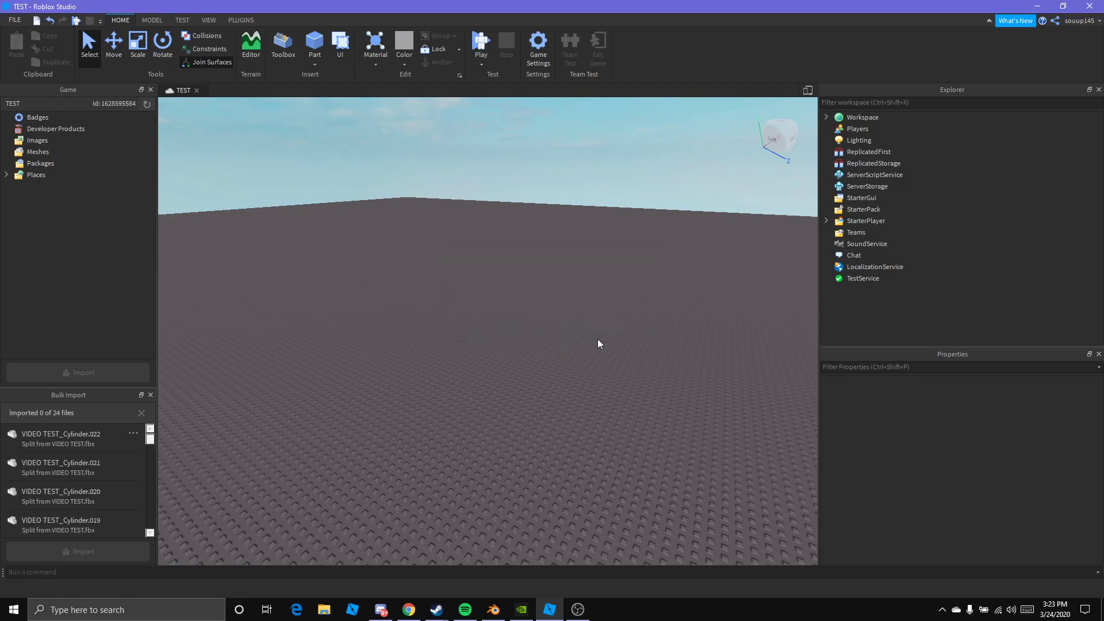
mouse_move(76, 414)
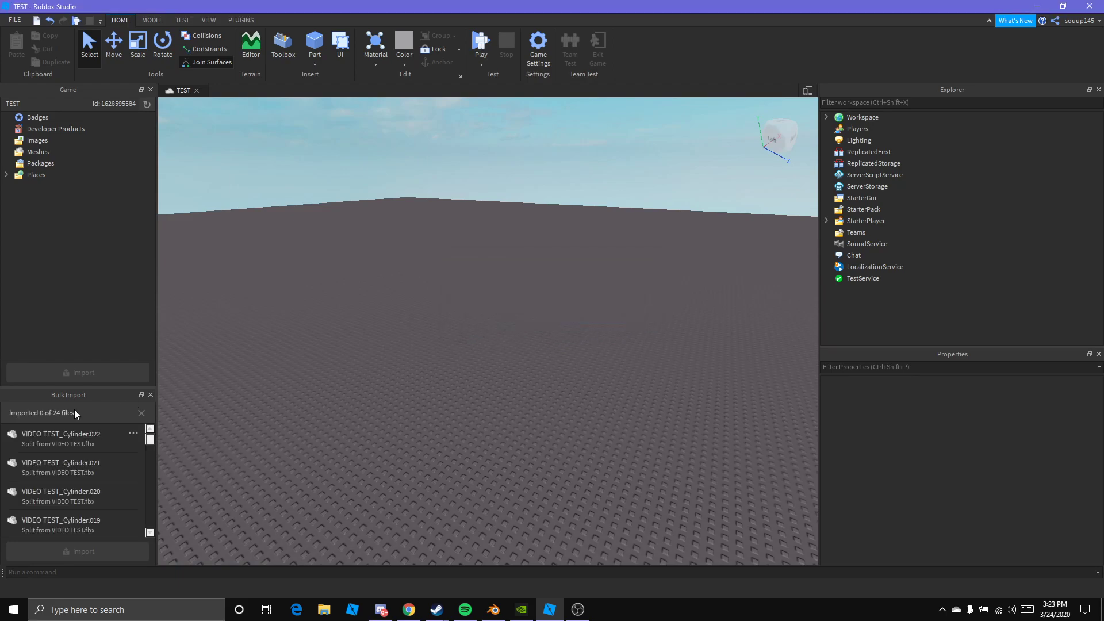
mouse_move(60, 418)
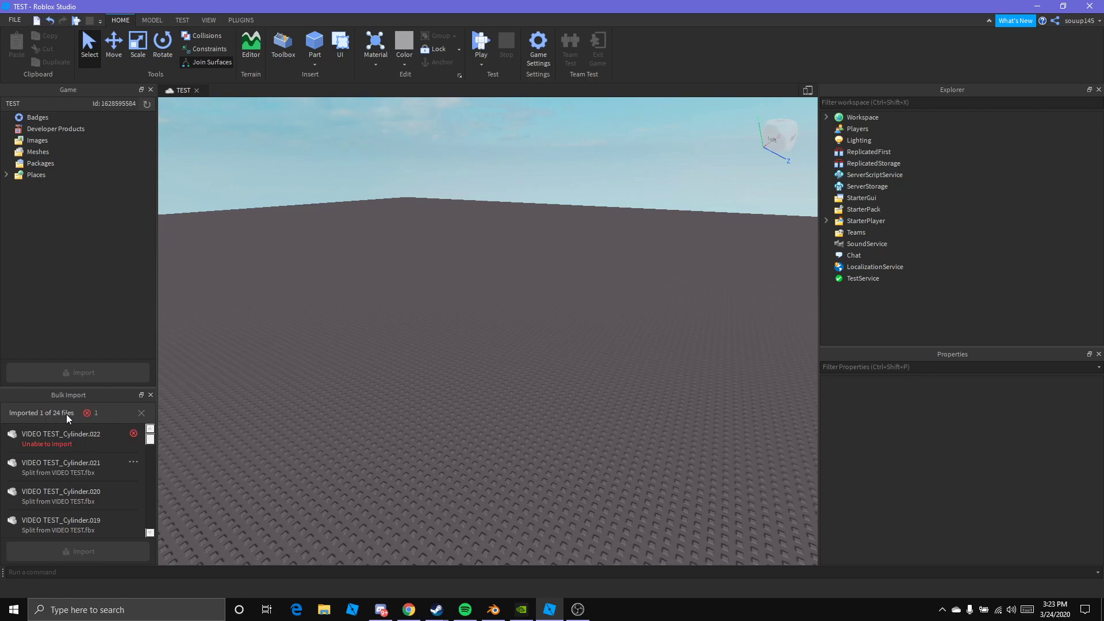
mouse_move(58, 417)
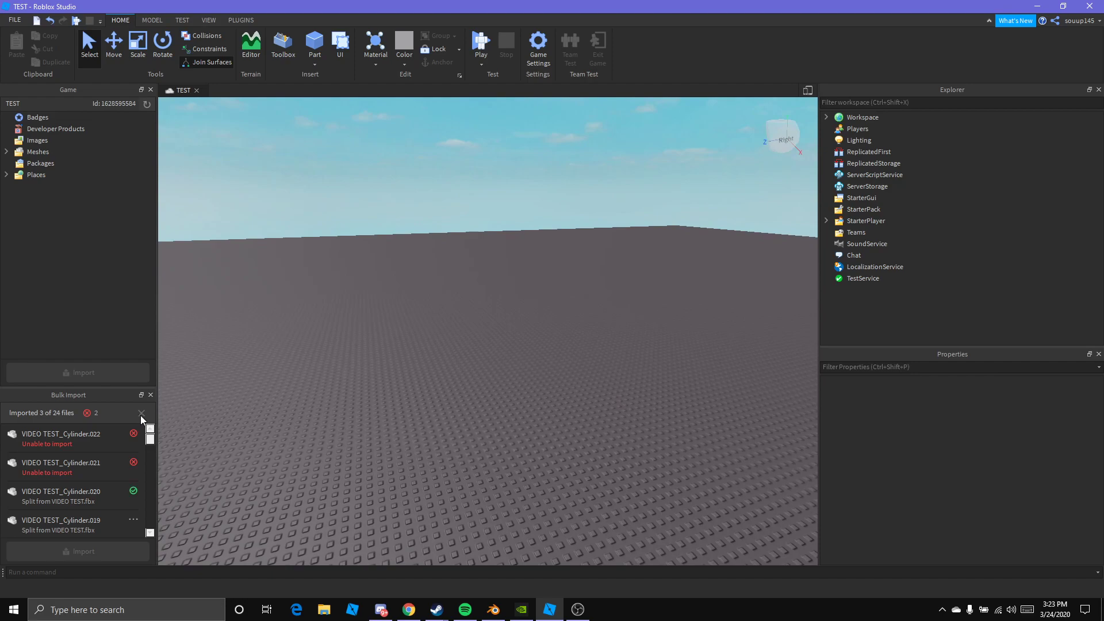
left_click(141, 413)
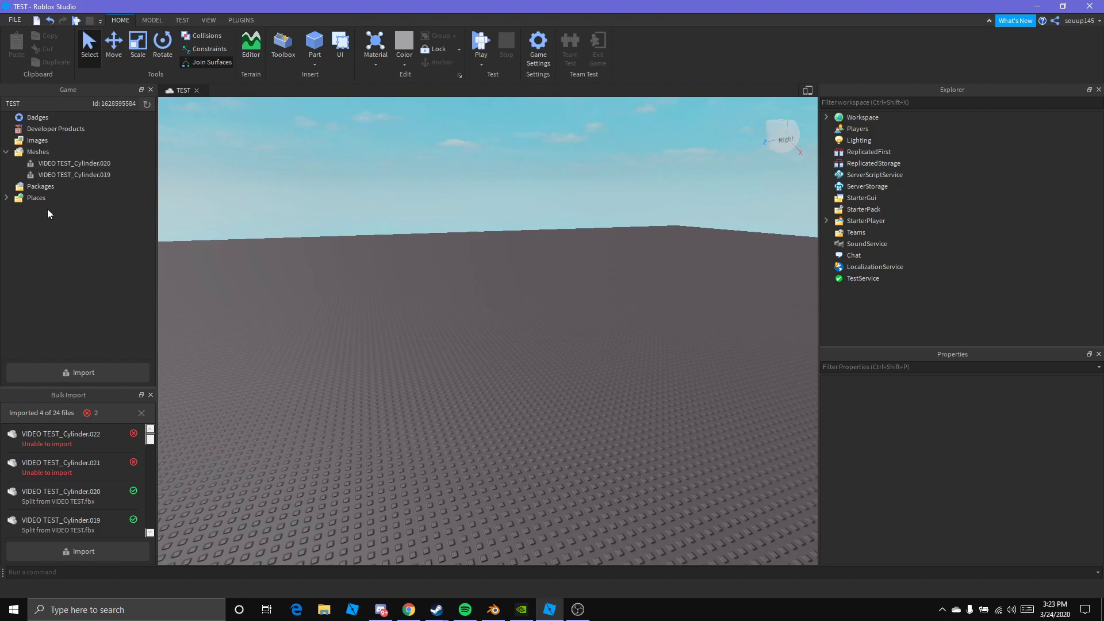
left_click(74, 175)
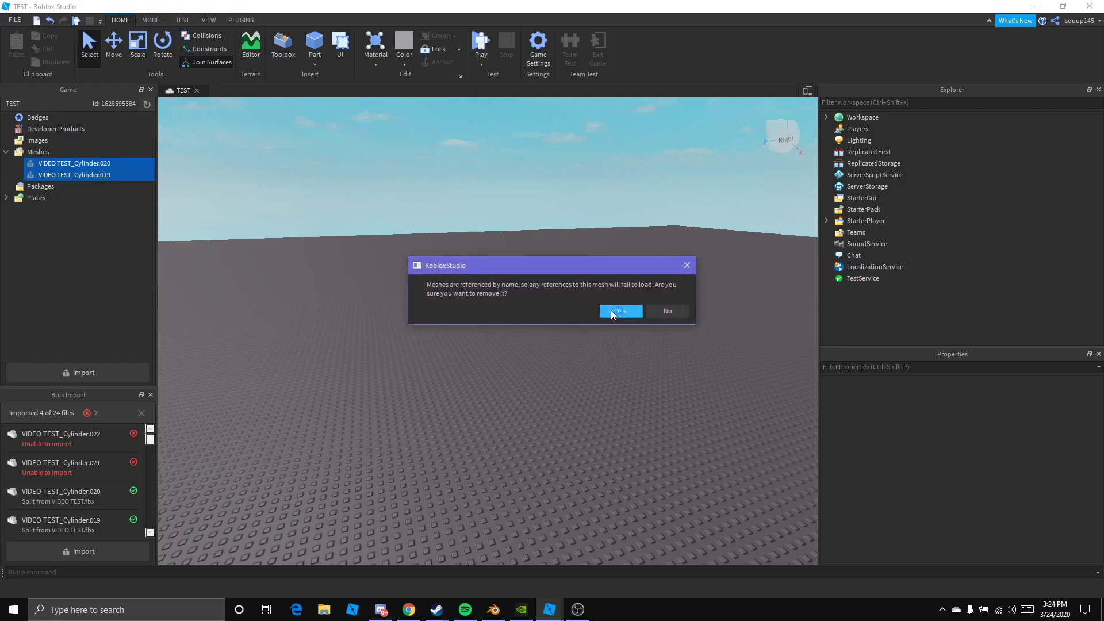
left_click(619, 311)
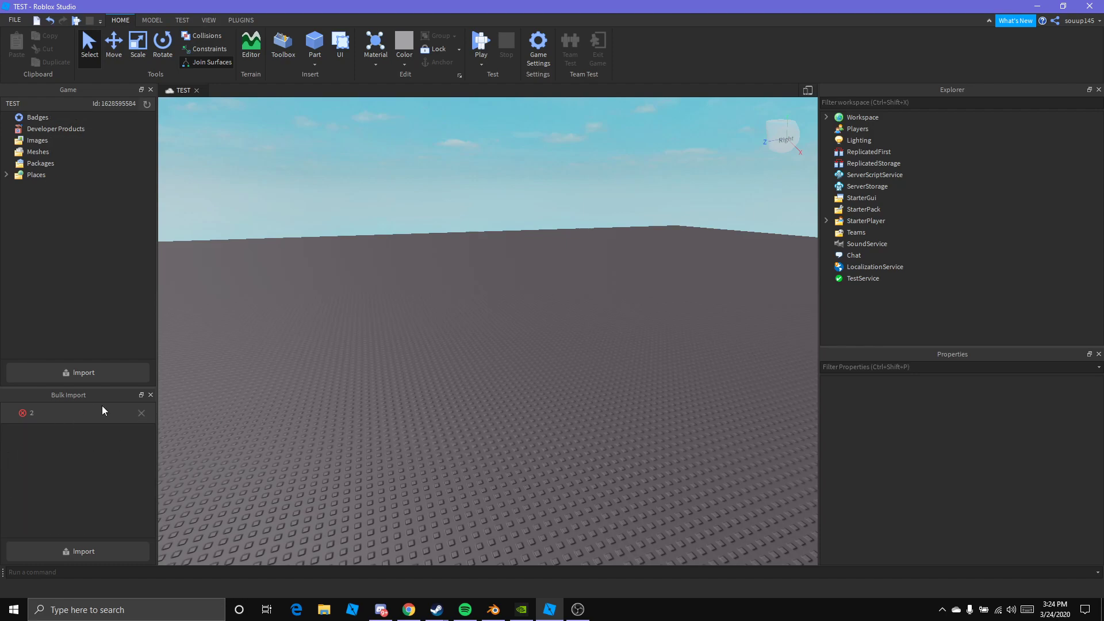
- Check Blender's export formats, then return to Roblox Studio to redo the import
left_click(78, 372)
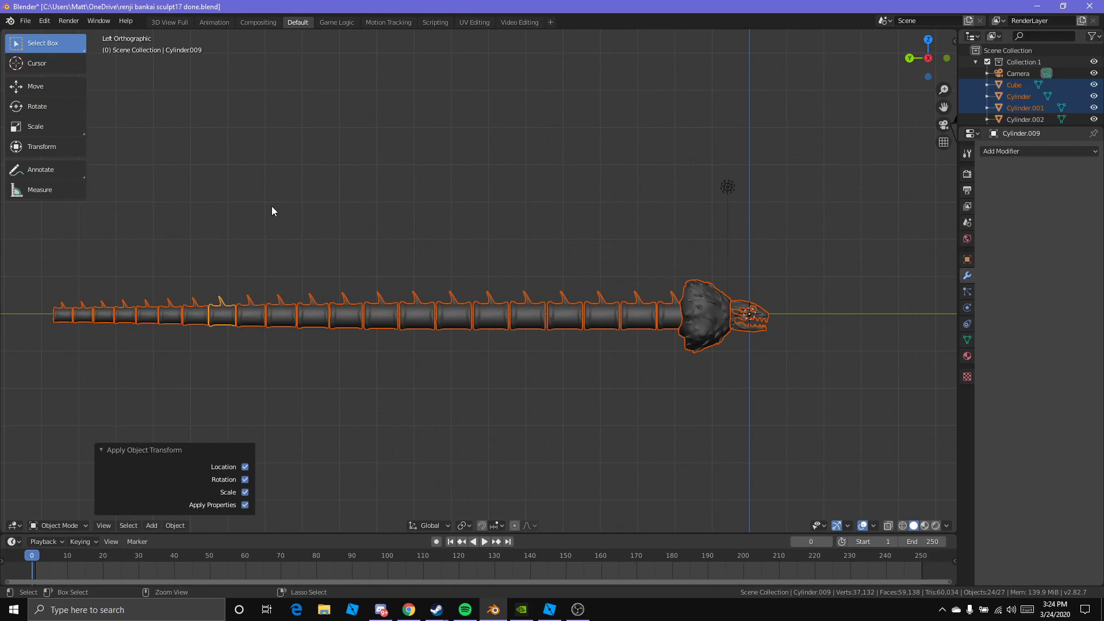
left_click(24, 21)
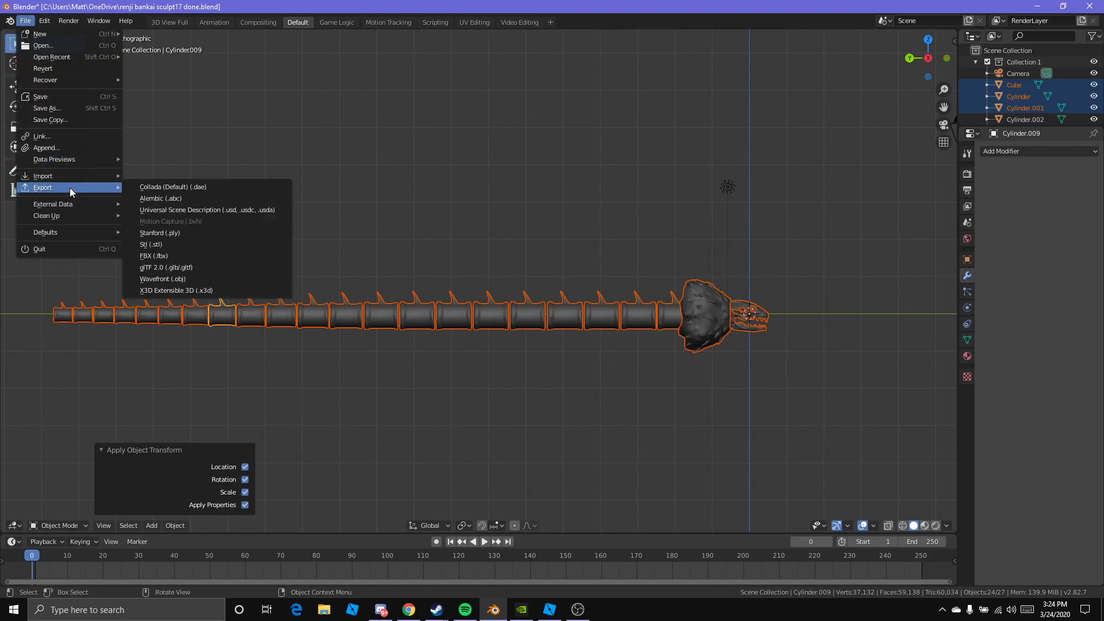
left_click(153, 255)
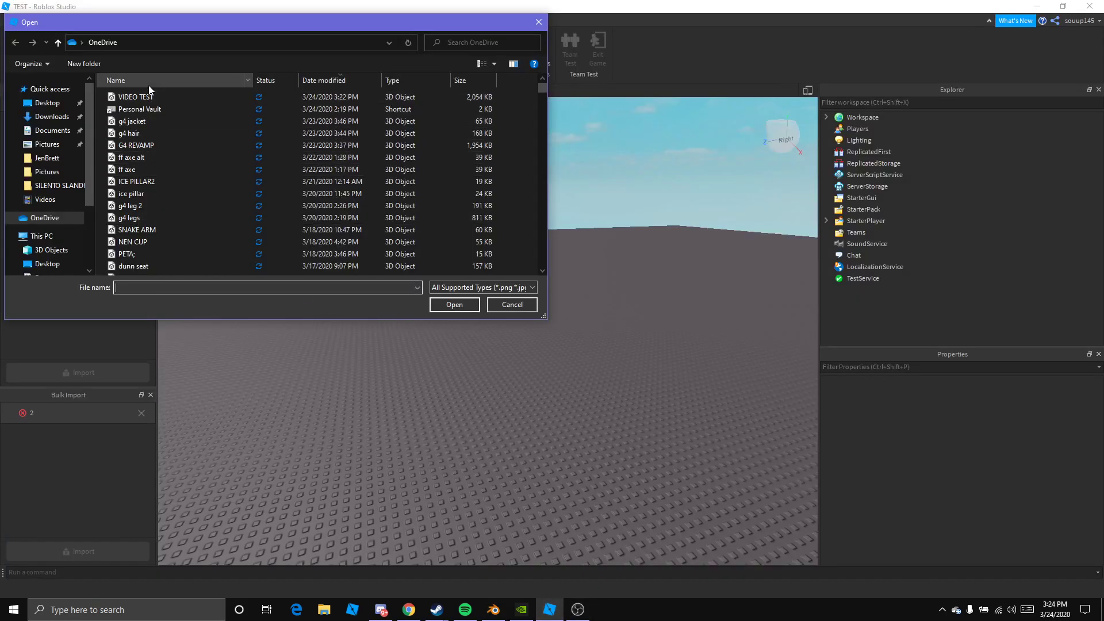
- Re-import VIDEO TEST.fbx with rescaling off so all 24 meshes complete, then expand Workspace
left_click(453, 303)
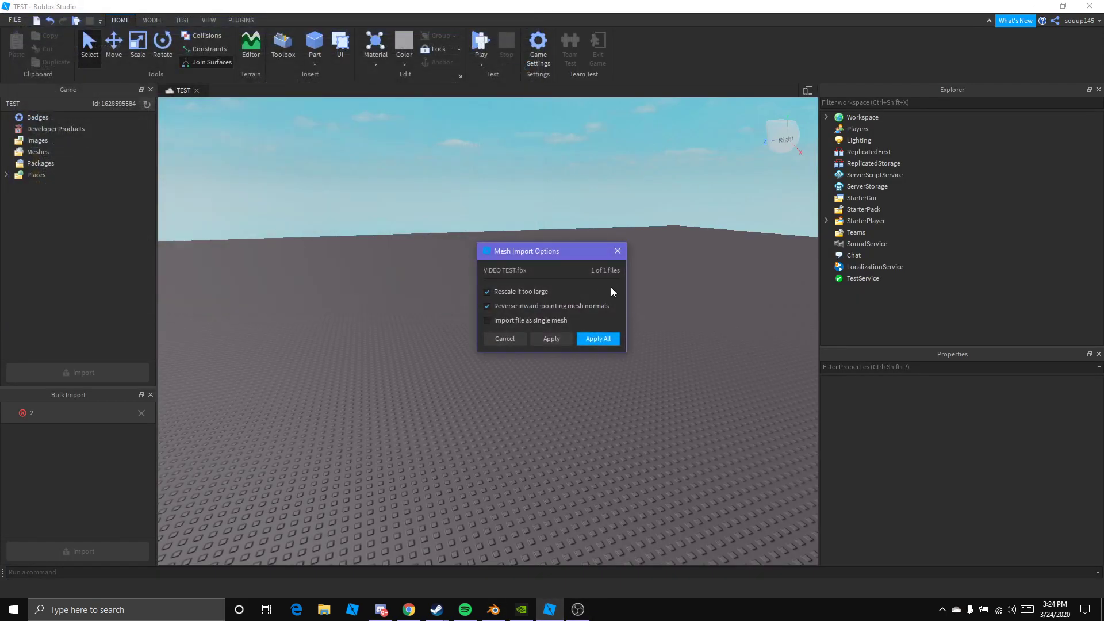
left_click(487, 291)
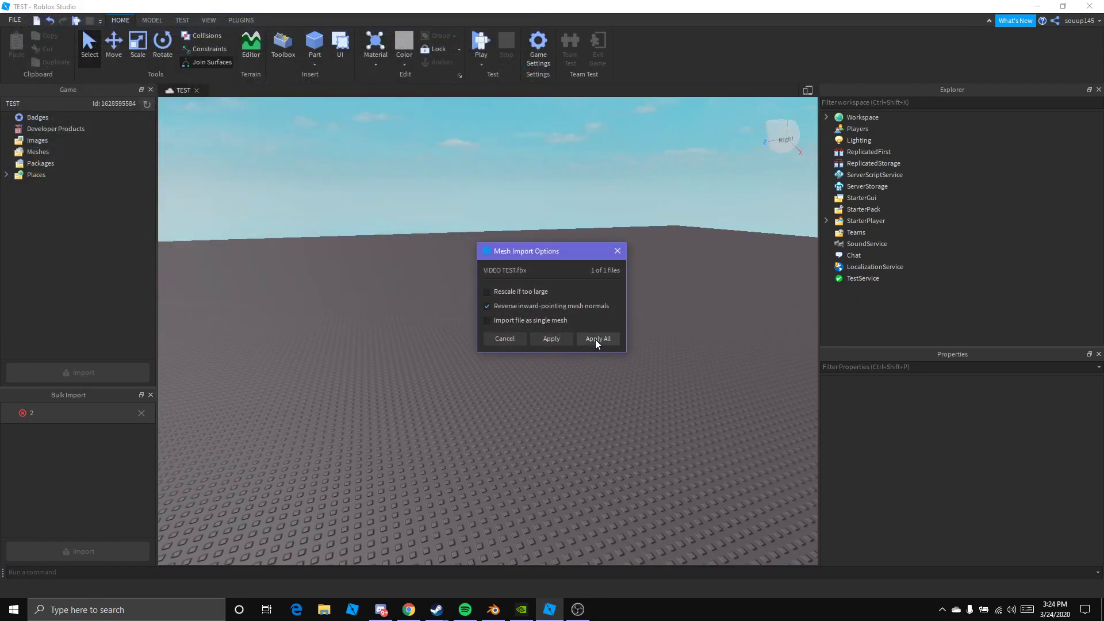
left_click(597, 338)
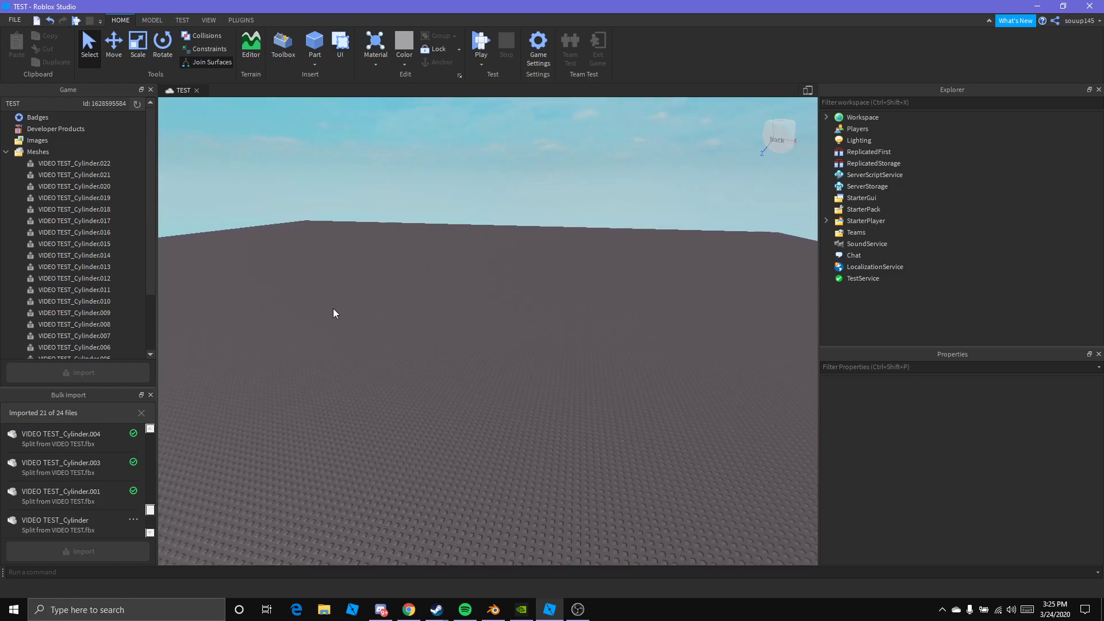
mouse_move(822, 121)
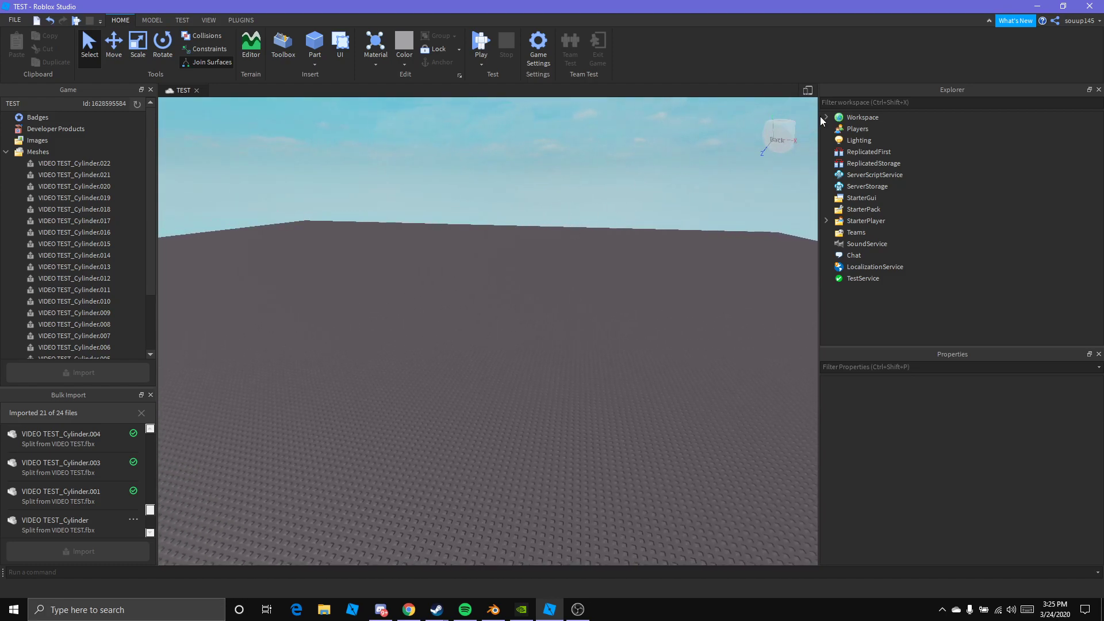
left_click(826, 117)
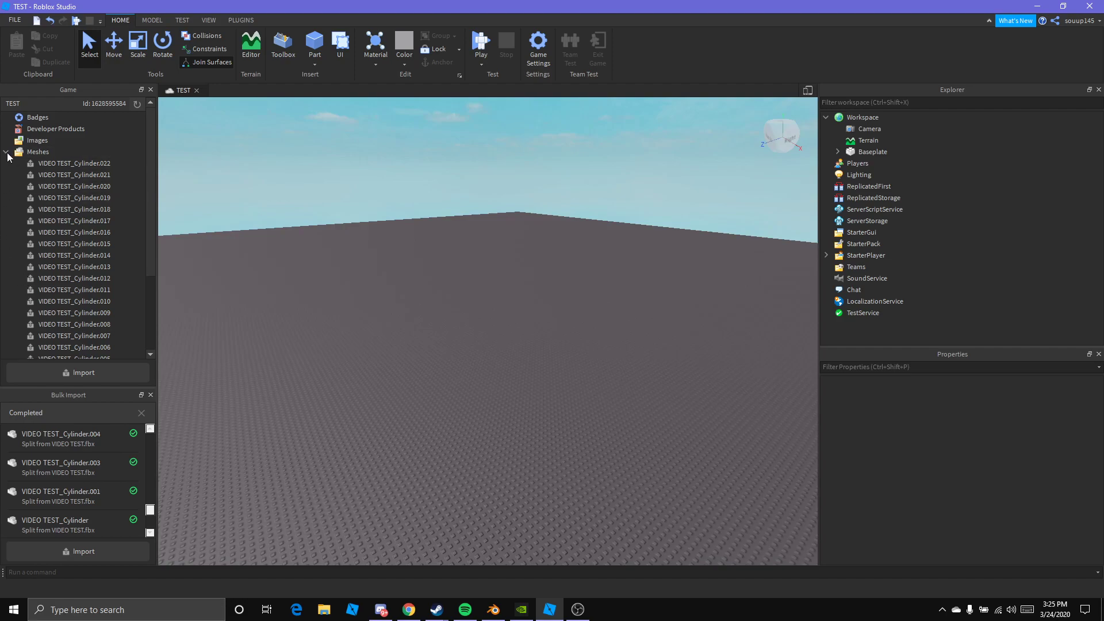
- Select all imported VIDEO TEST meshes from the first Cylinder through Cube and bring up their actions
left_click(6, 152)
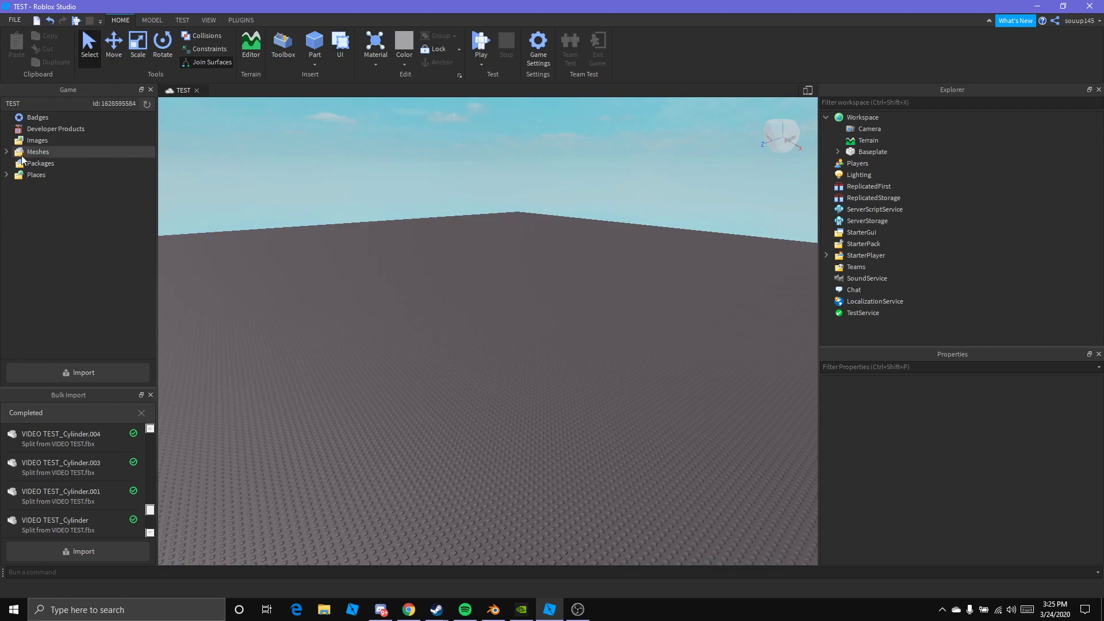
left_click(6, 151)
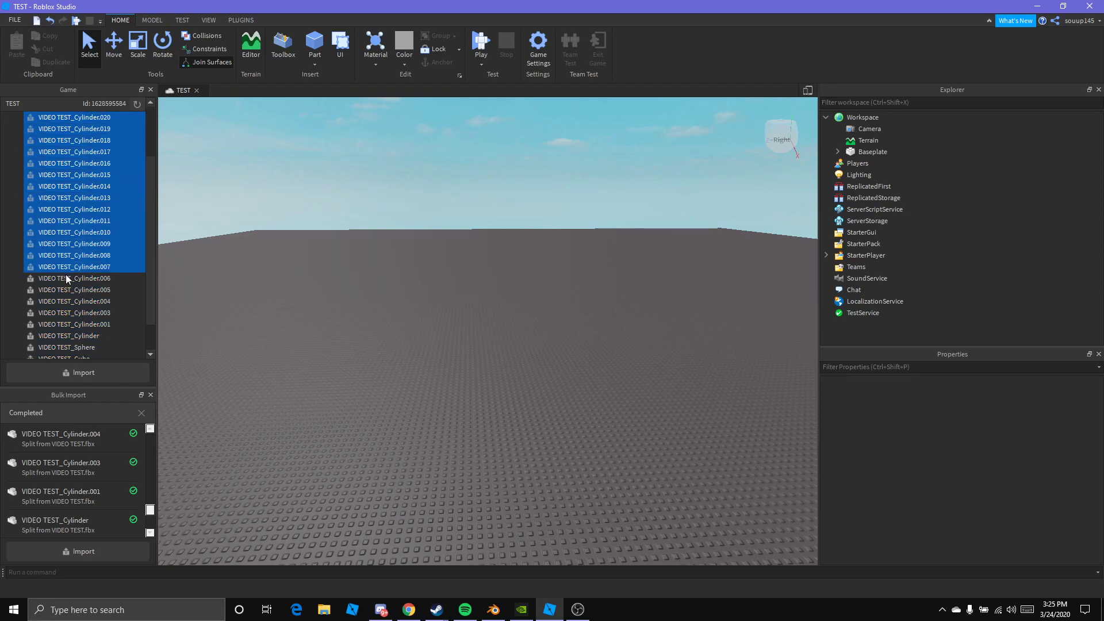
scroll("down", 3)
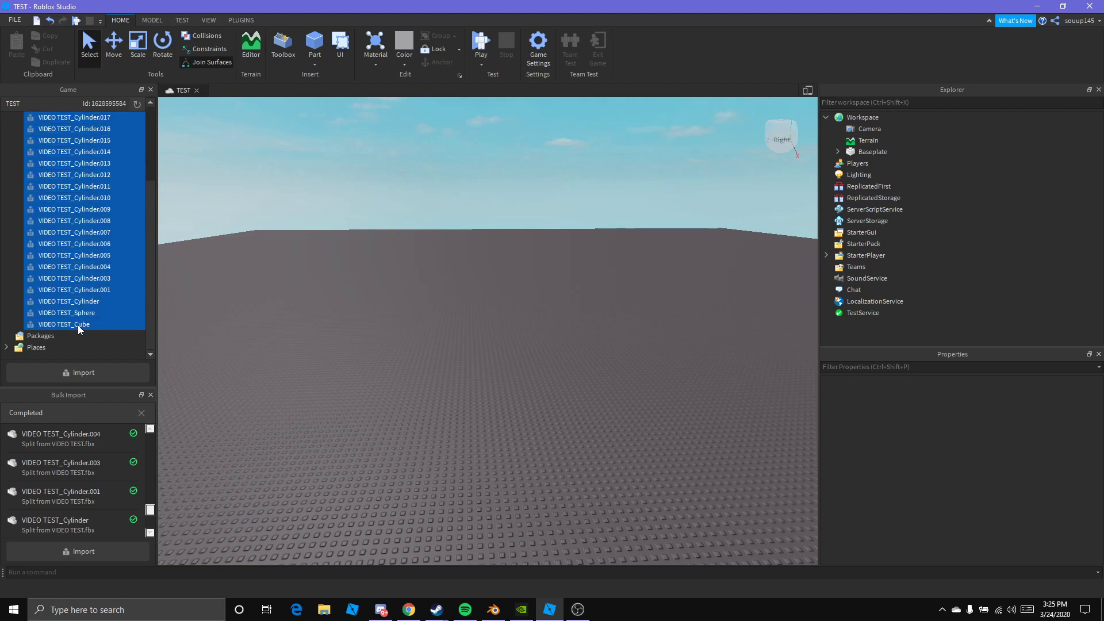
right_click(63, 324)
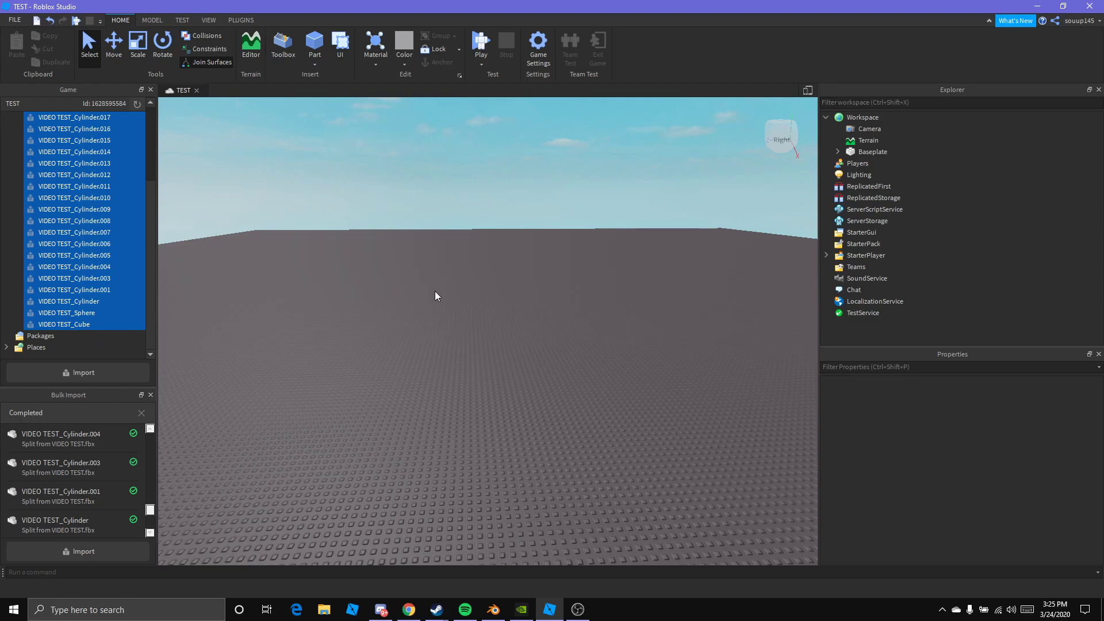
mouse_move(457, 268)
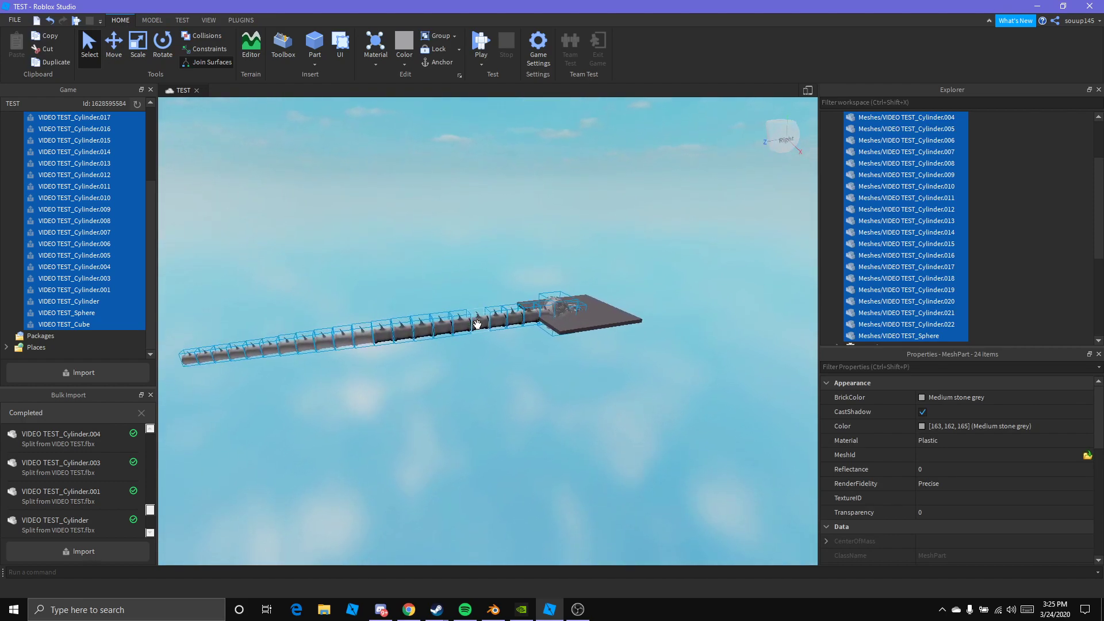
- Insert the selected meshes into Workspace and pick the assembled serpent in the scene
left_click(136, 46)
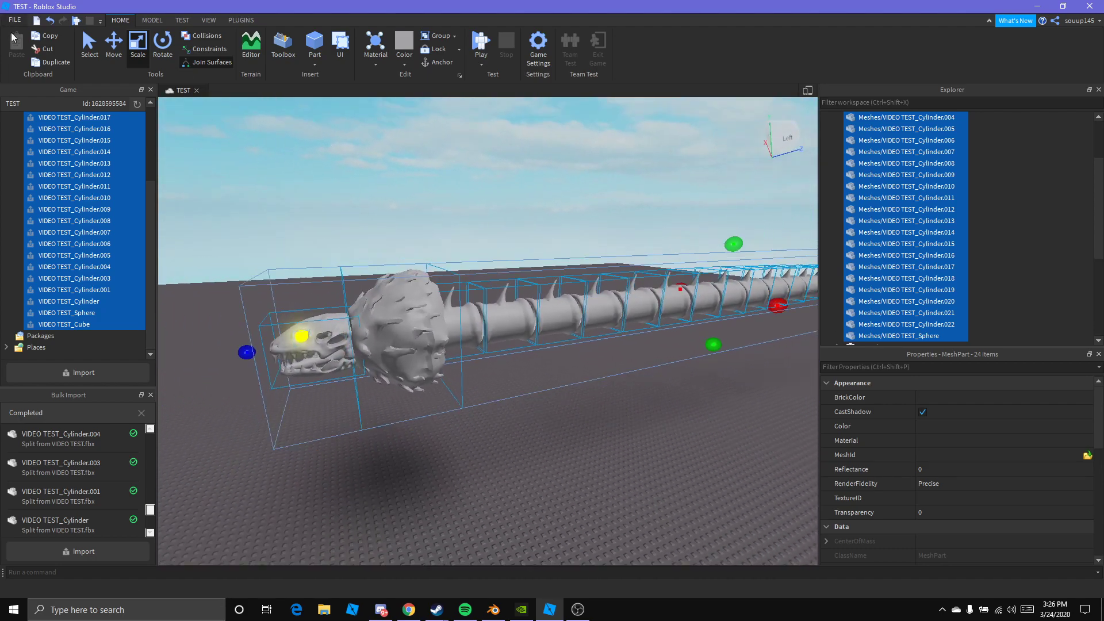
left_click(114, 44)
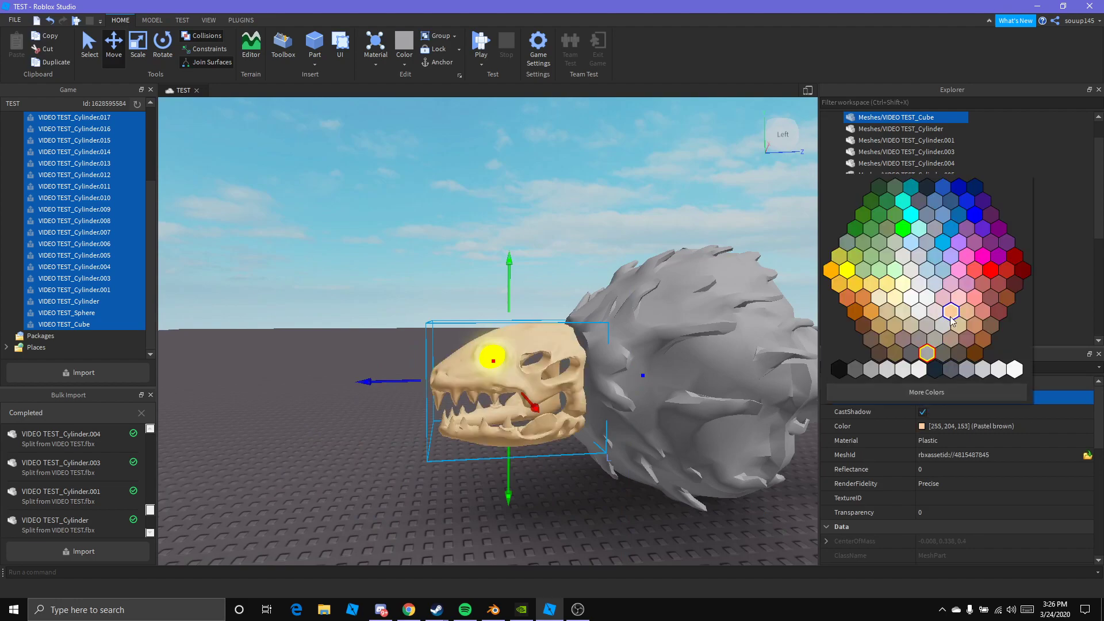
- Change the skull head's Color from Pastel brown to Nougat
left_click(963, 326)
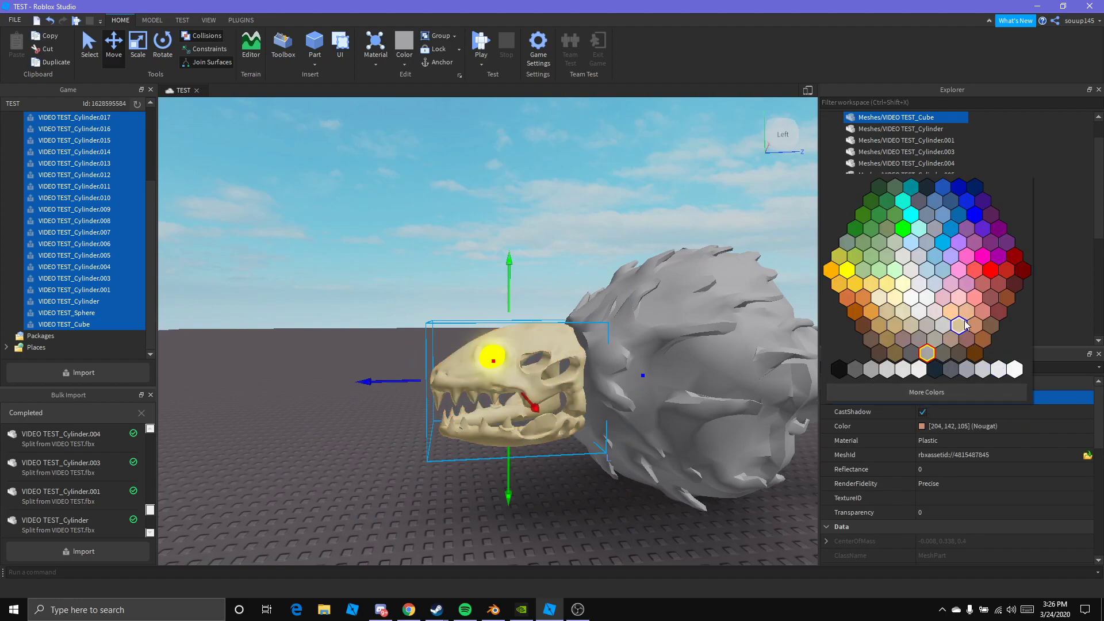